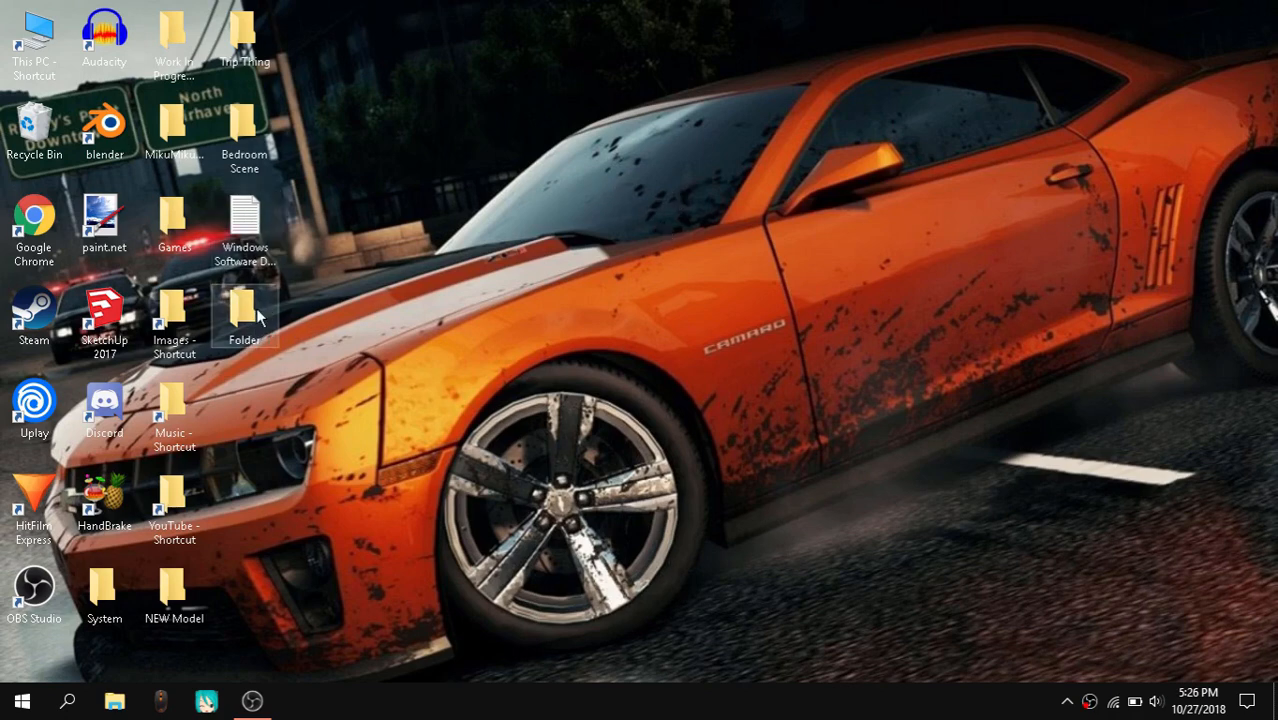
# Open the desktop furniture folder and bring garden_furniture_01.x into MikuMikuDance
pyautogui.doubleClick(244, 315)
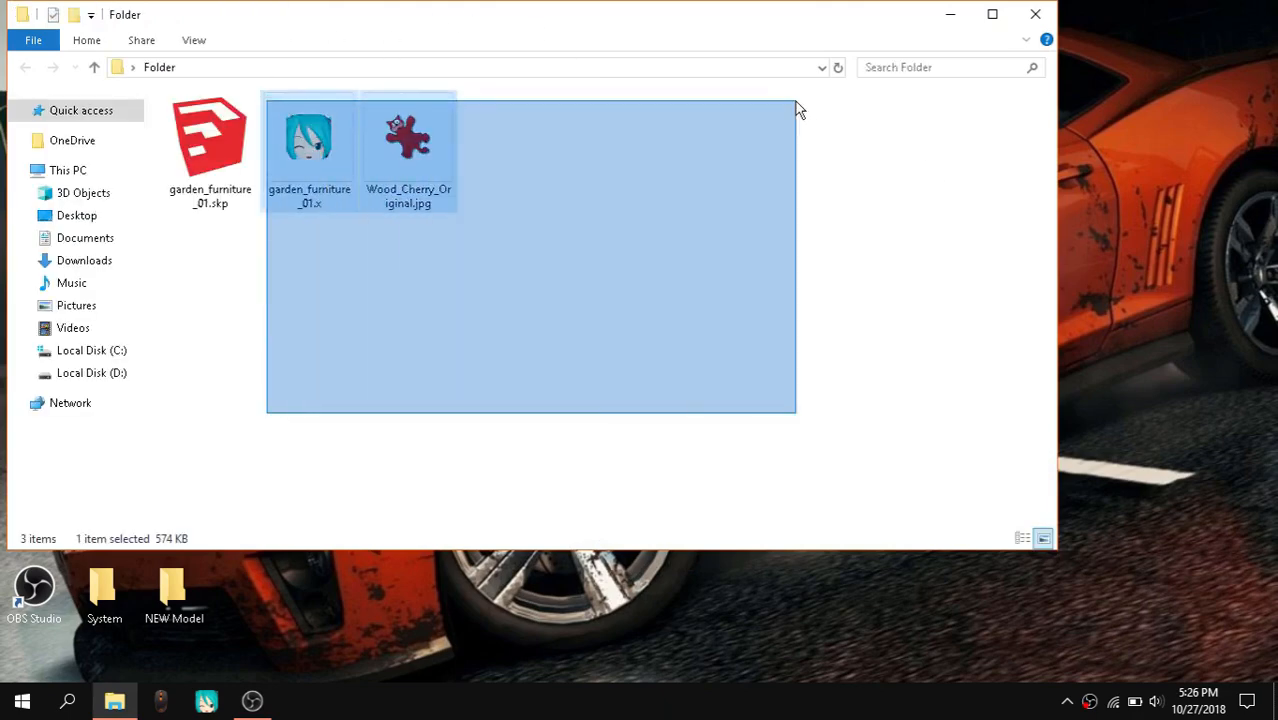
pyautogui.click(309, 140)
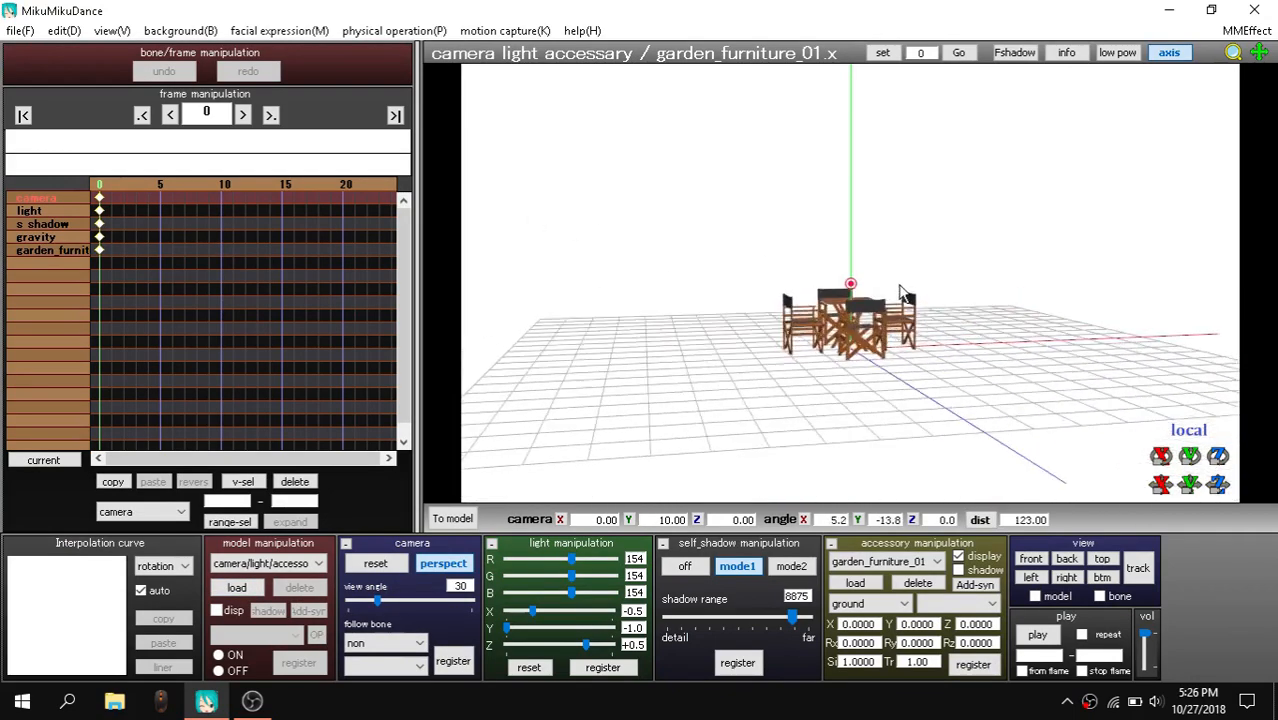
# Orbit around the furniture, load the KAITO model, and dismiss its information dialog
pyautogui.moveTo(900, 290); pyautogui.dragTo(800, 330)
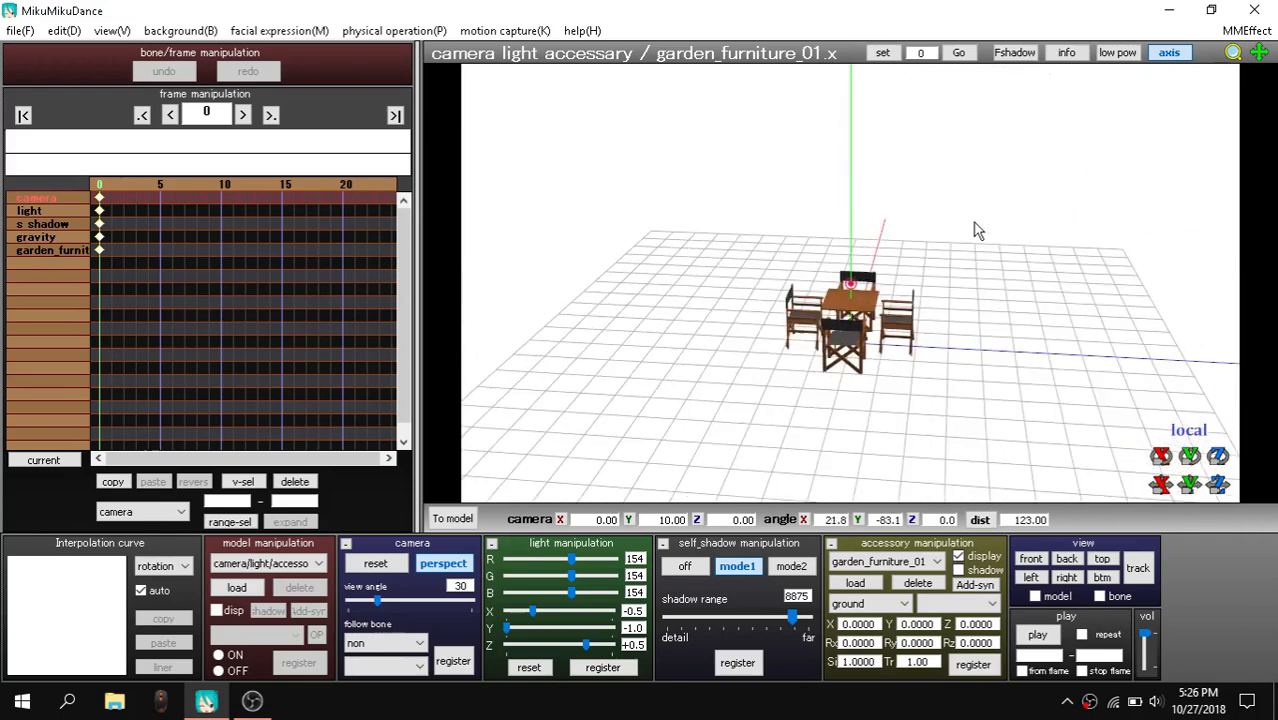
pyautogui.moveTo(1013, 333)
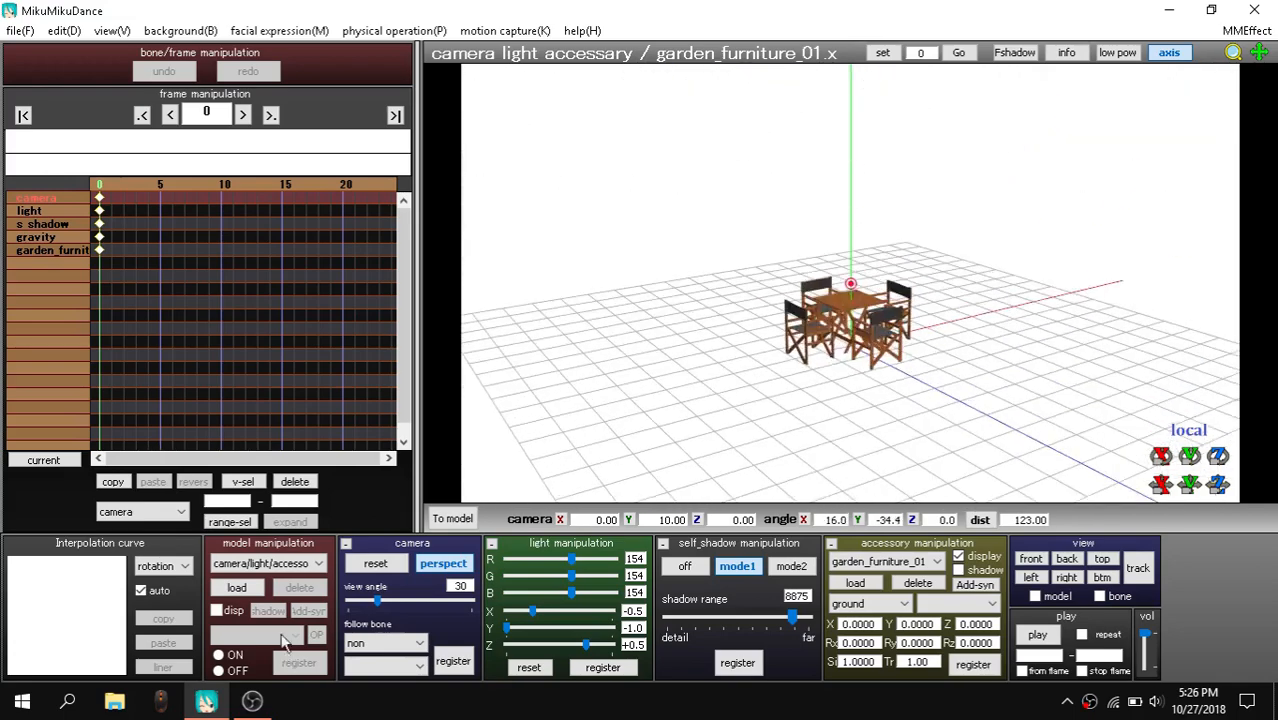
pyautogui.click(237, 587)
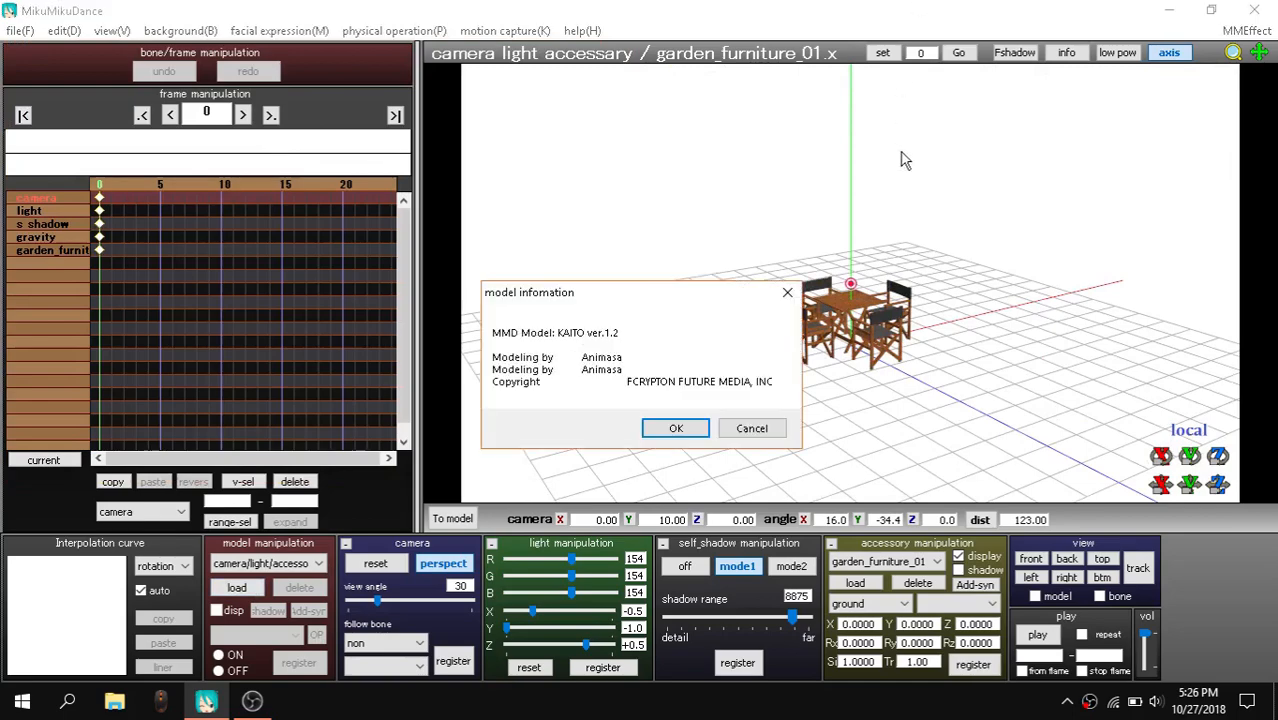
pyautogui.click(675, 428)
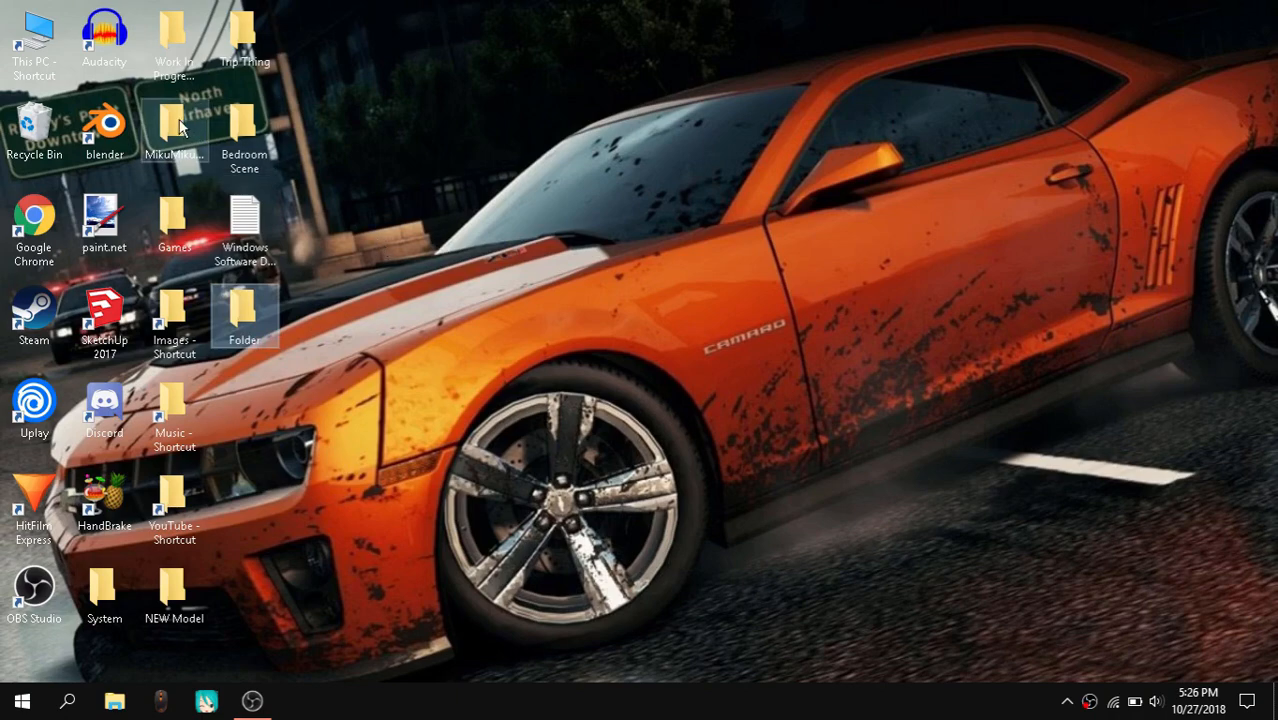
# Open the MikuMikuDance folder and launch PmxEditor.exe from the PMX Editor folder
pyautogui.doubleClick(173, 125)
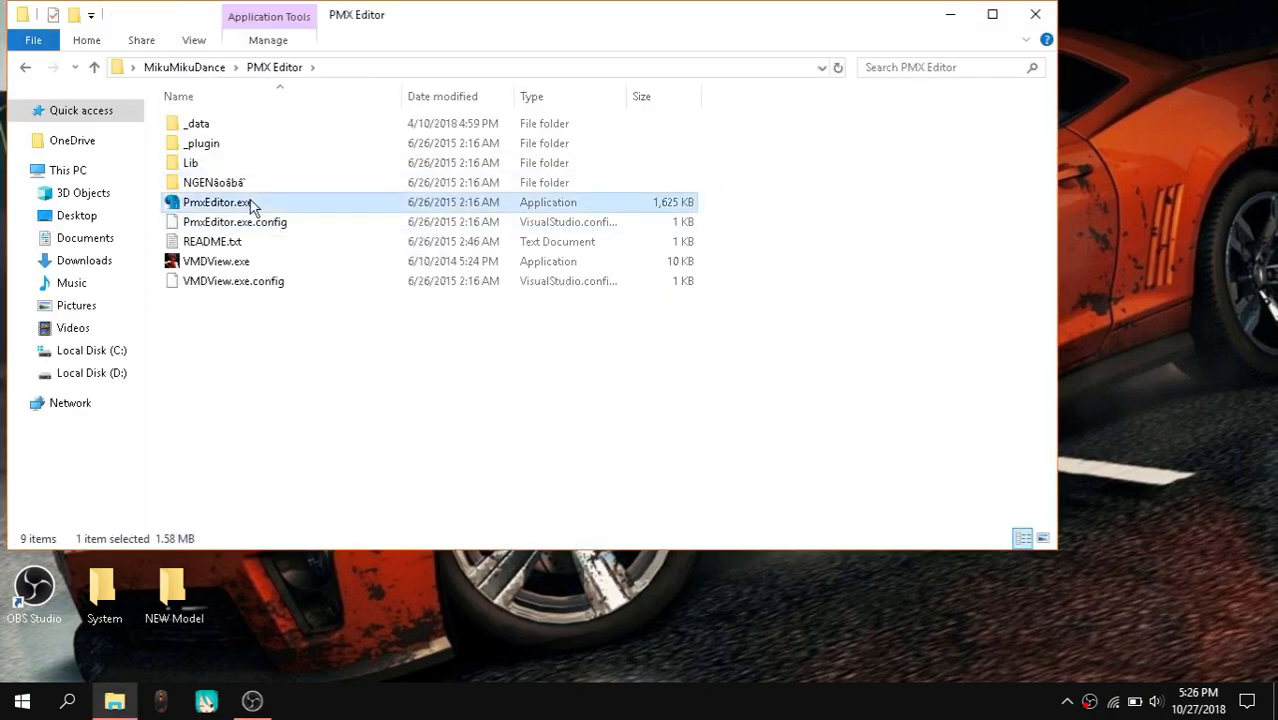
pyautogui.doubleClick(217, 202)
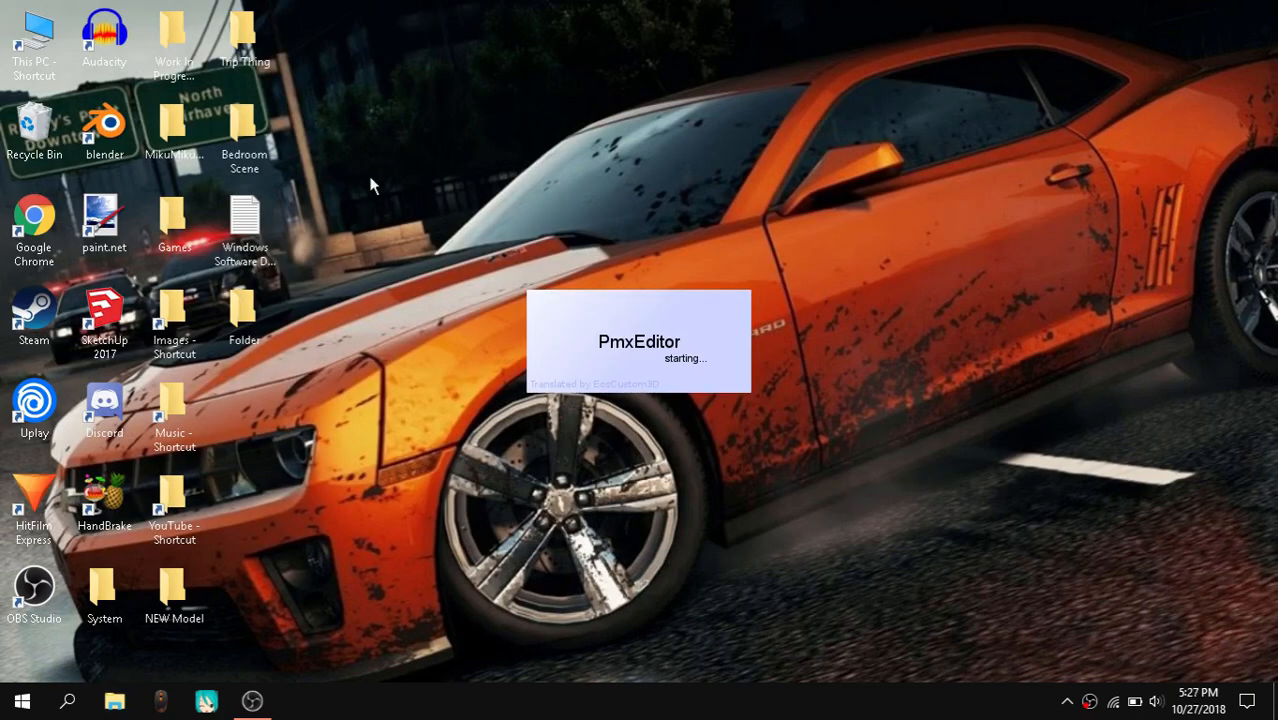
pyautogui.moveTo(1157, 447)
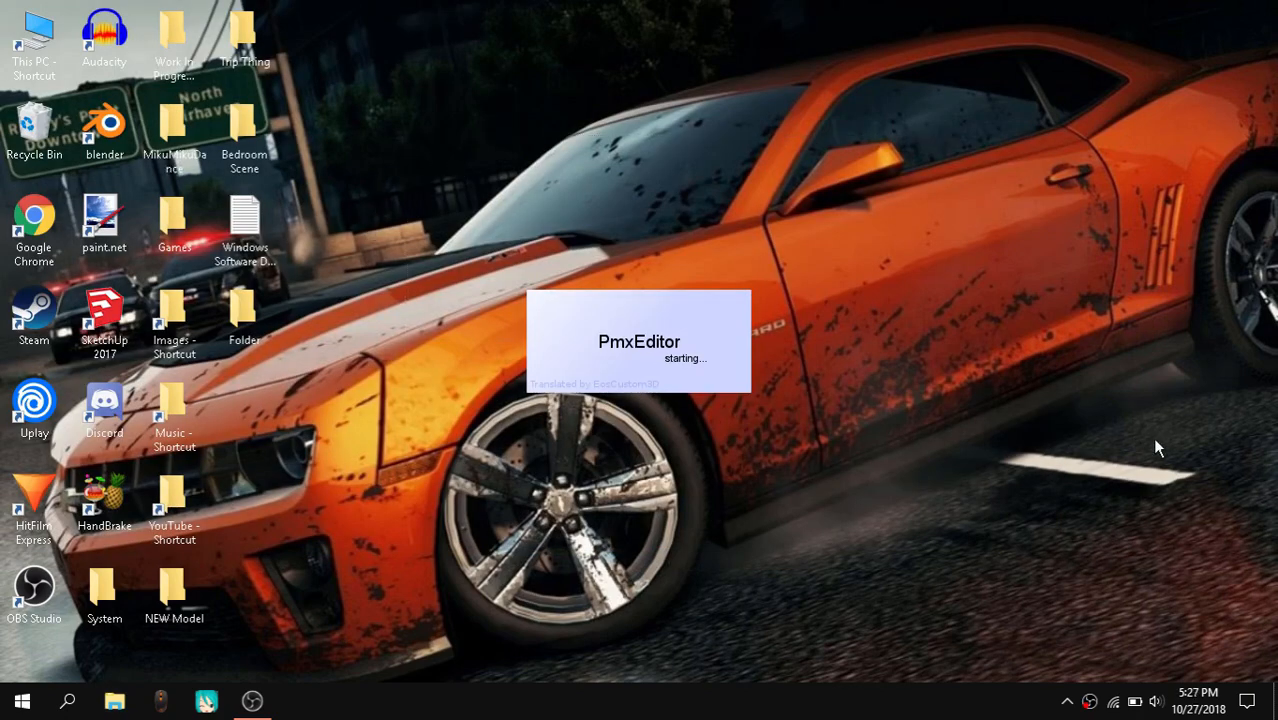
pyautogui.click(1066, 700)
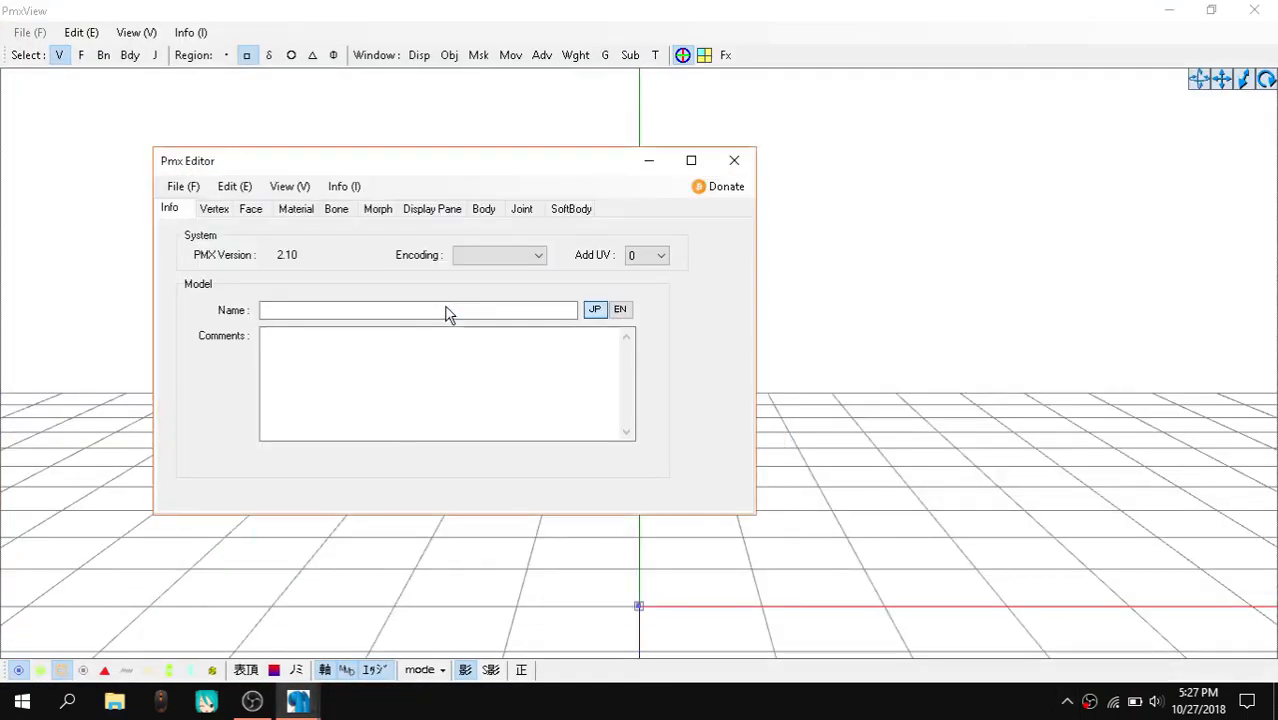
pyautogui.moveTo(653, 194)
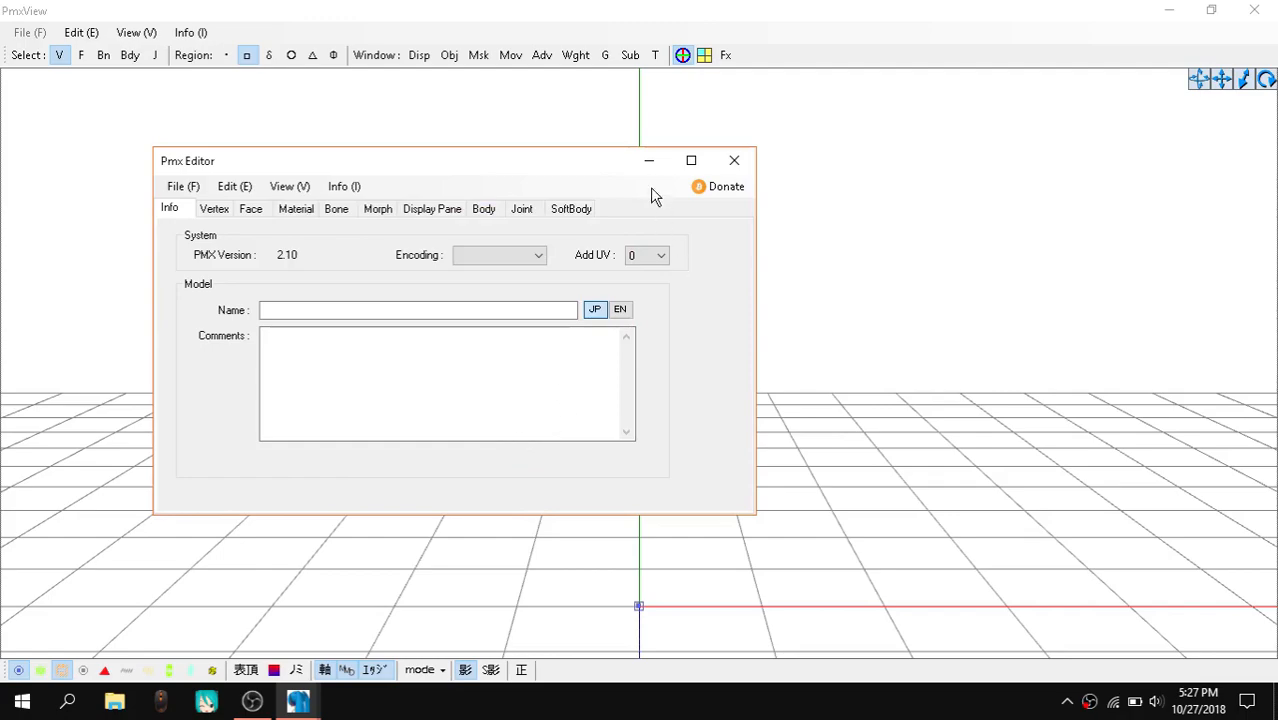
# View the table and four chairs in PmxView, orbit them, then restore and raise the editor
pyautogui.click(734, 160)
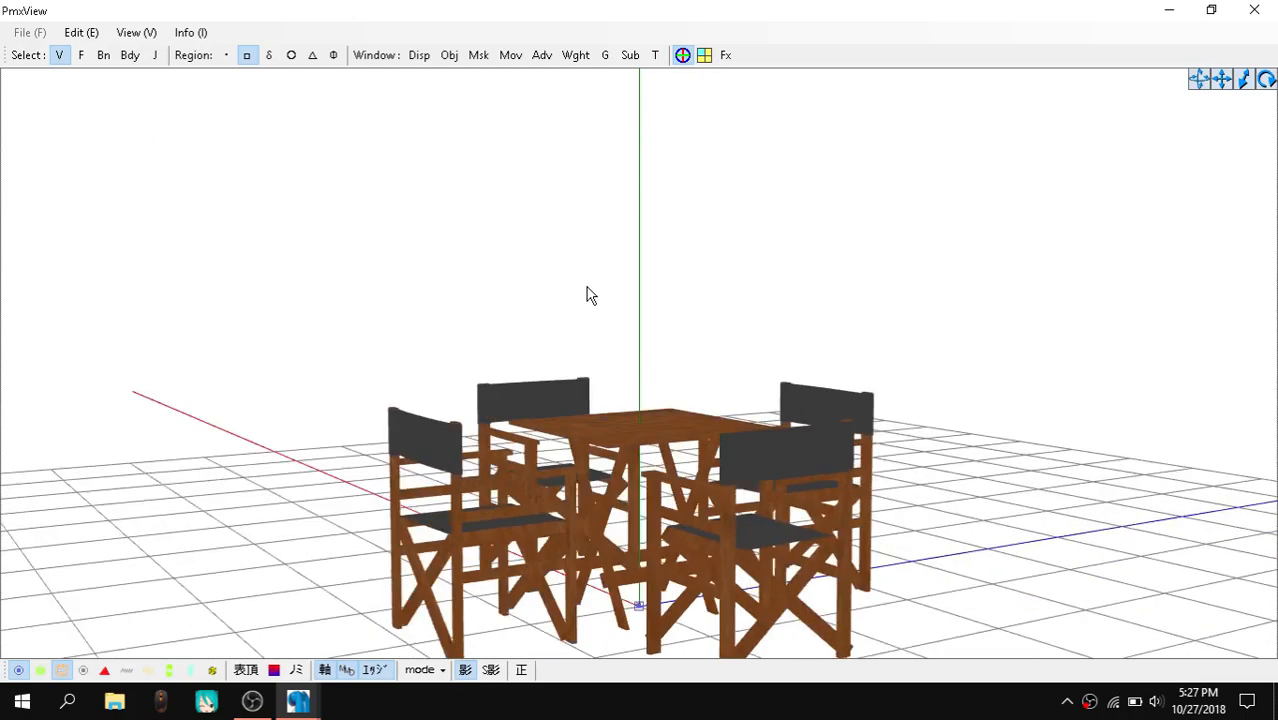
pyautogui.moveTo(590, 295); pyautogui.dragTo(300, 280)
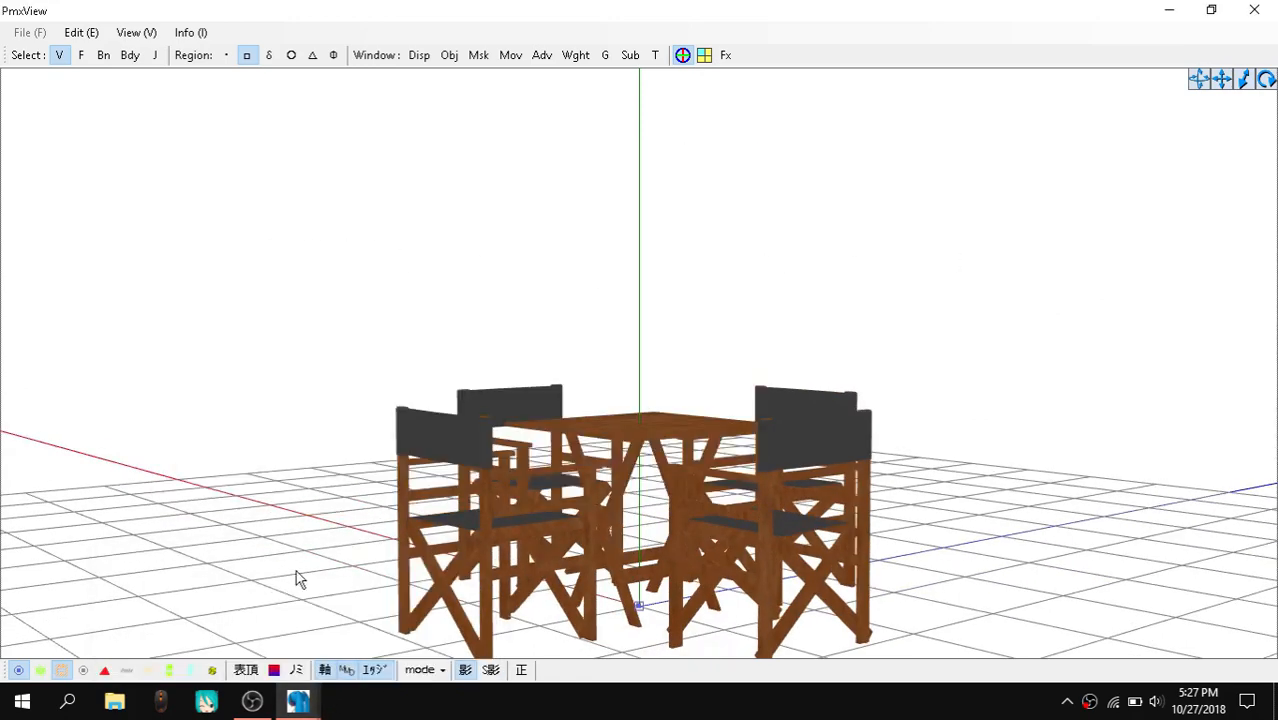
pyautogui.moveTo(298, 700)
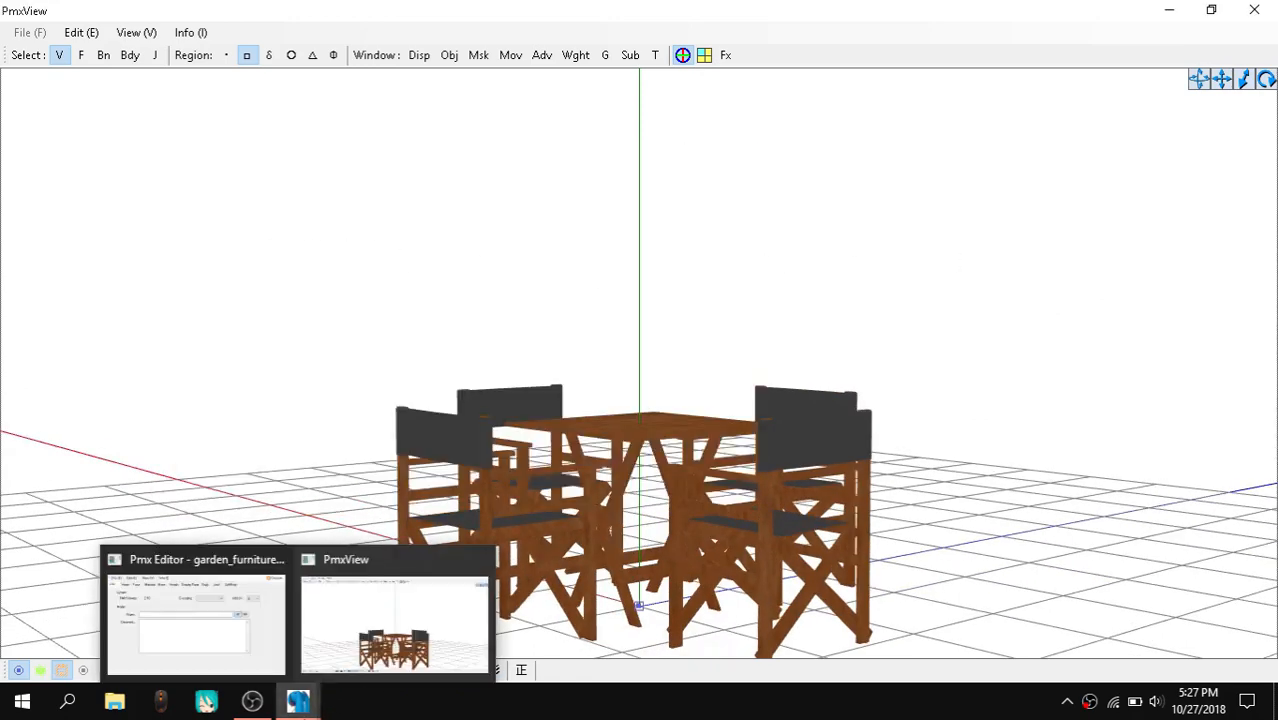
pyautogui.click(195, 615)
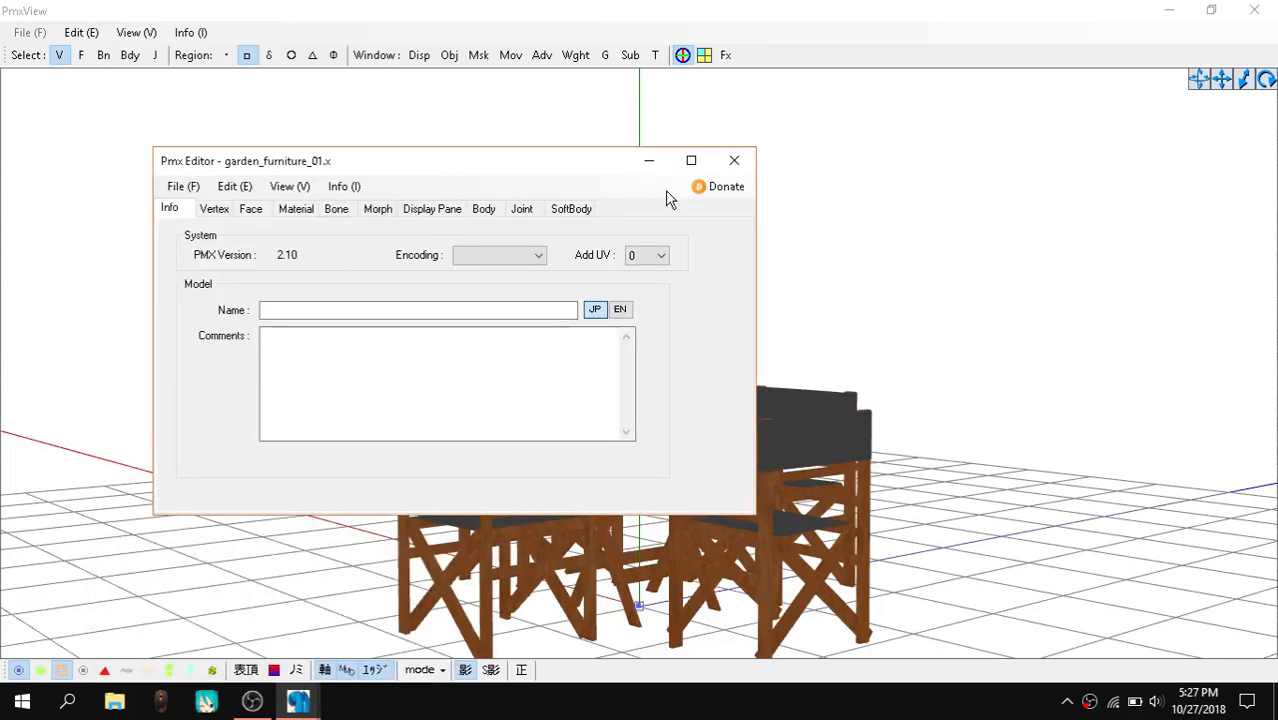
pyautogui.moveTo(450, 160); pyautogui.dragTo(523, 87)
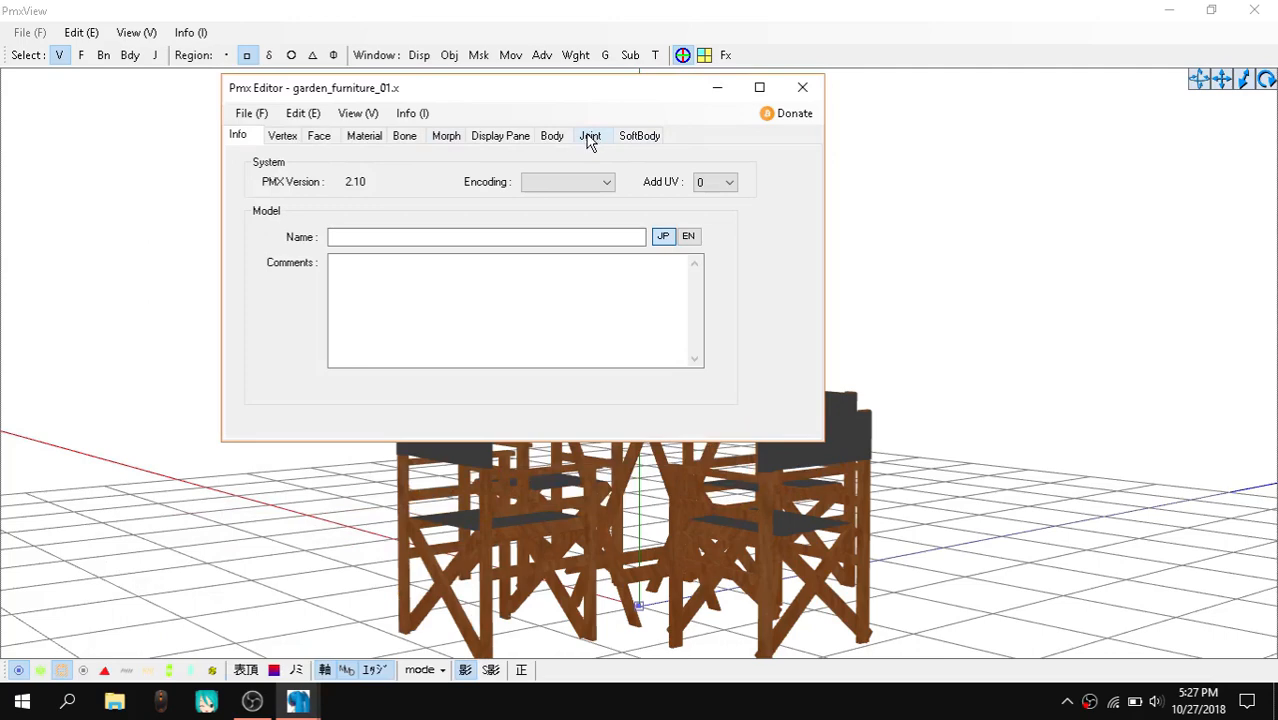
pyautogui.moveTo(357, 113)
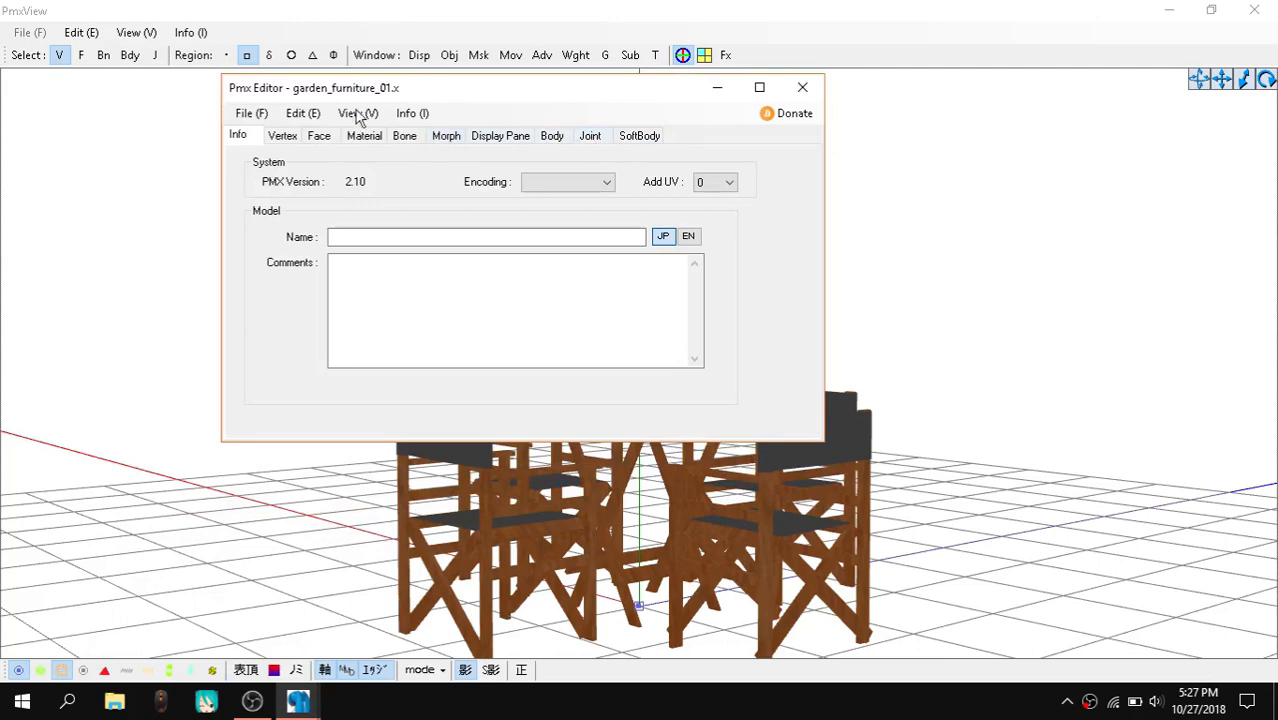
pyautogui.moveTo(583, 110)
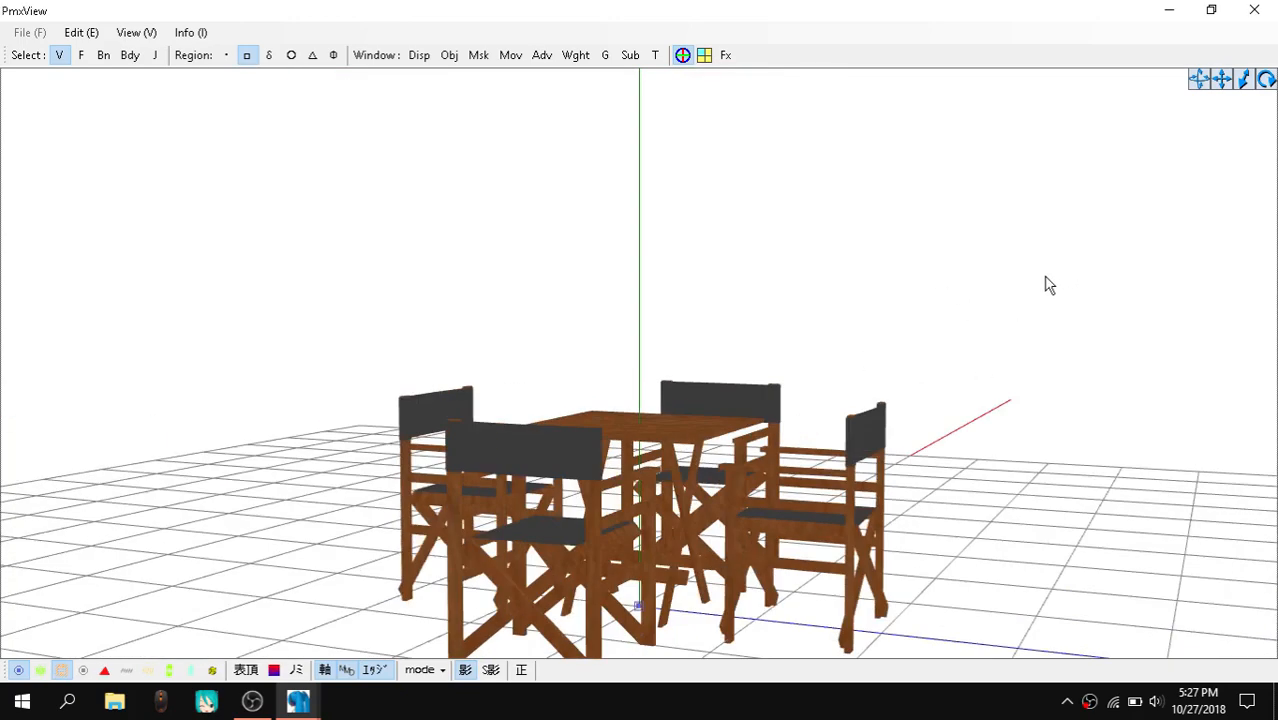
# Turn PmxView to a front view of the furniture and bring up the system plug-in tools
pyautogui.moveTo(1050, 285); pyautogui.dragTo(800, 278)
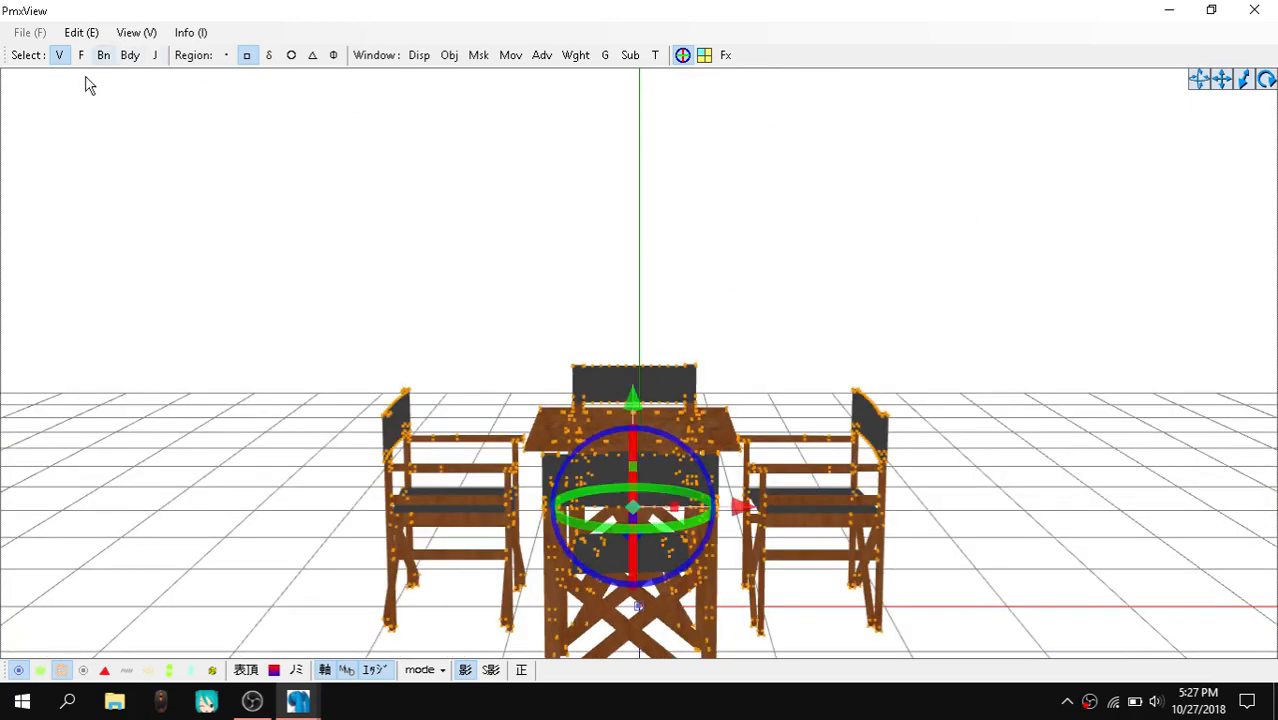
pyautogui.moveTo(59, 55)
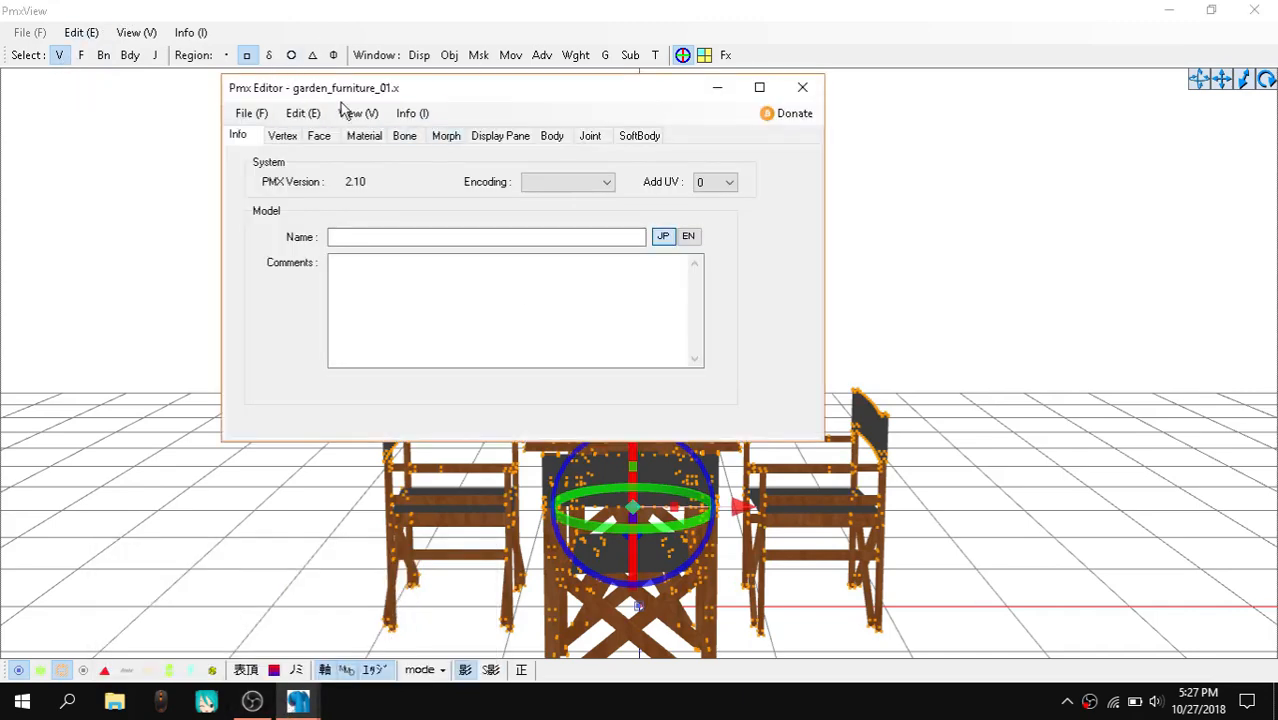
pyautogui.click(302, 113)
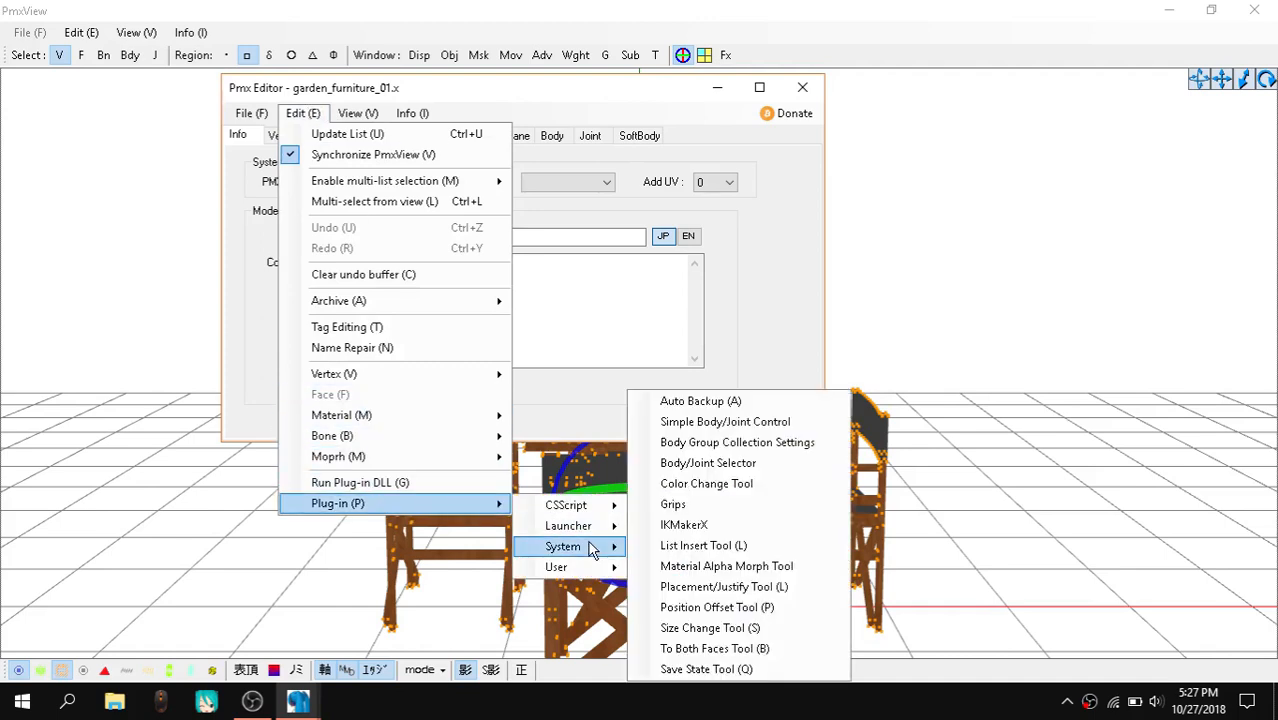
# Scale the garden furniture by 4.45 with the size change tool and zoom out to see it
pyautogui.click(709, 627)
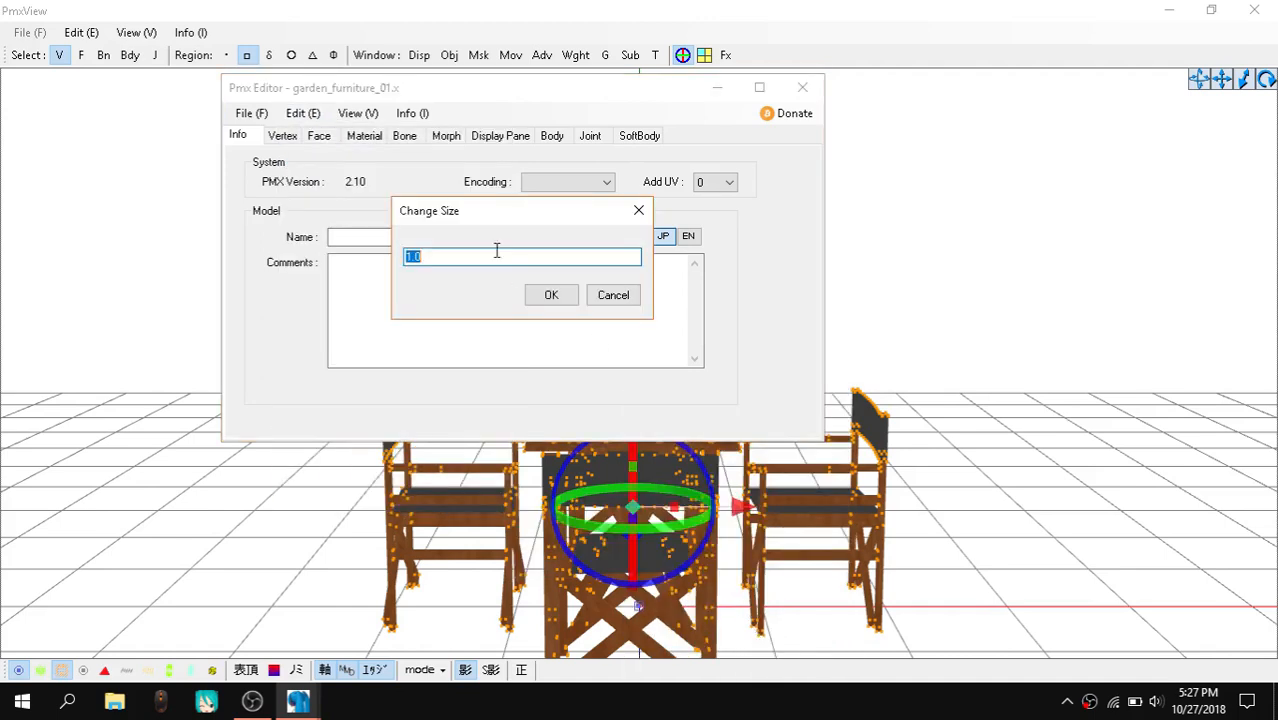
pyautogui.moveTo(429, 210); pyautogui.dragTo(666, 155)
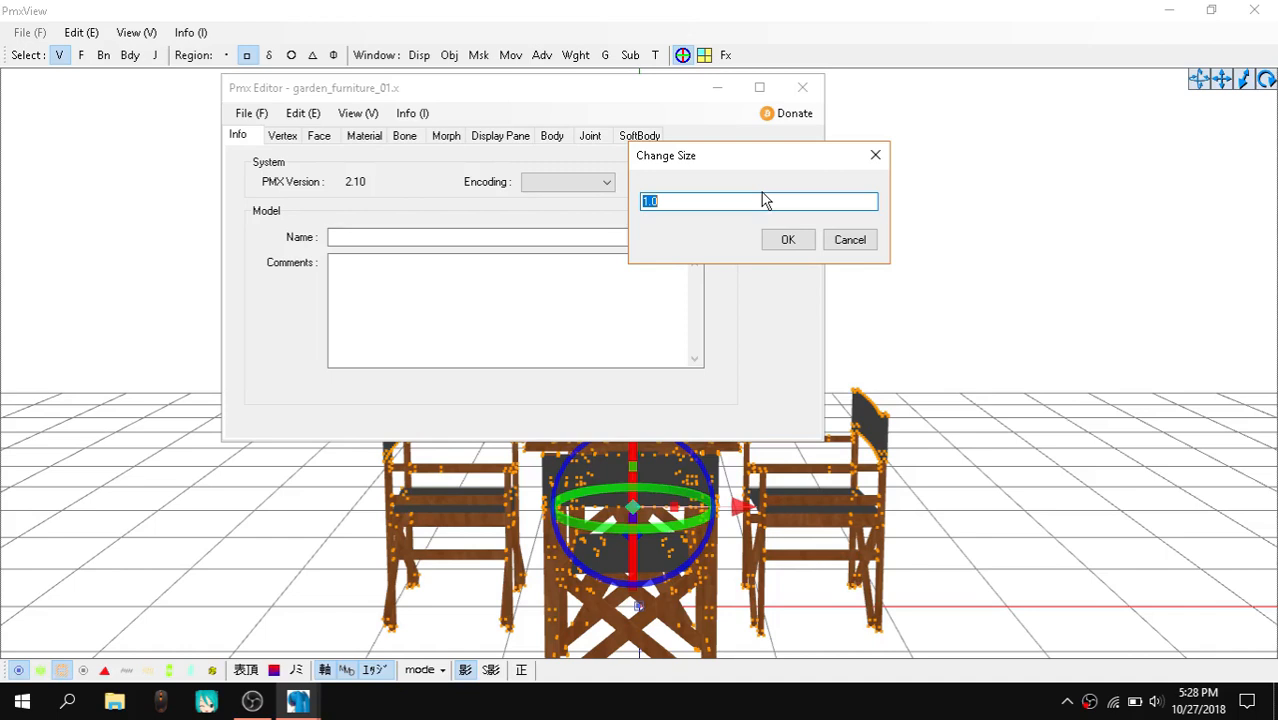
pyautogui.write('4.')
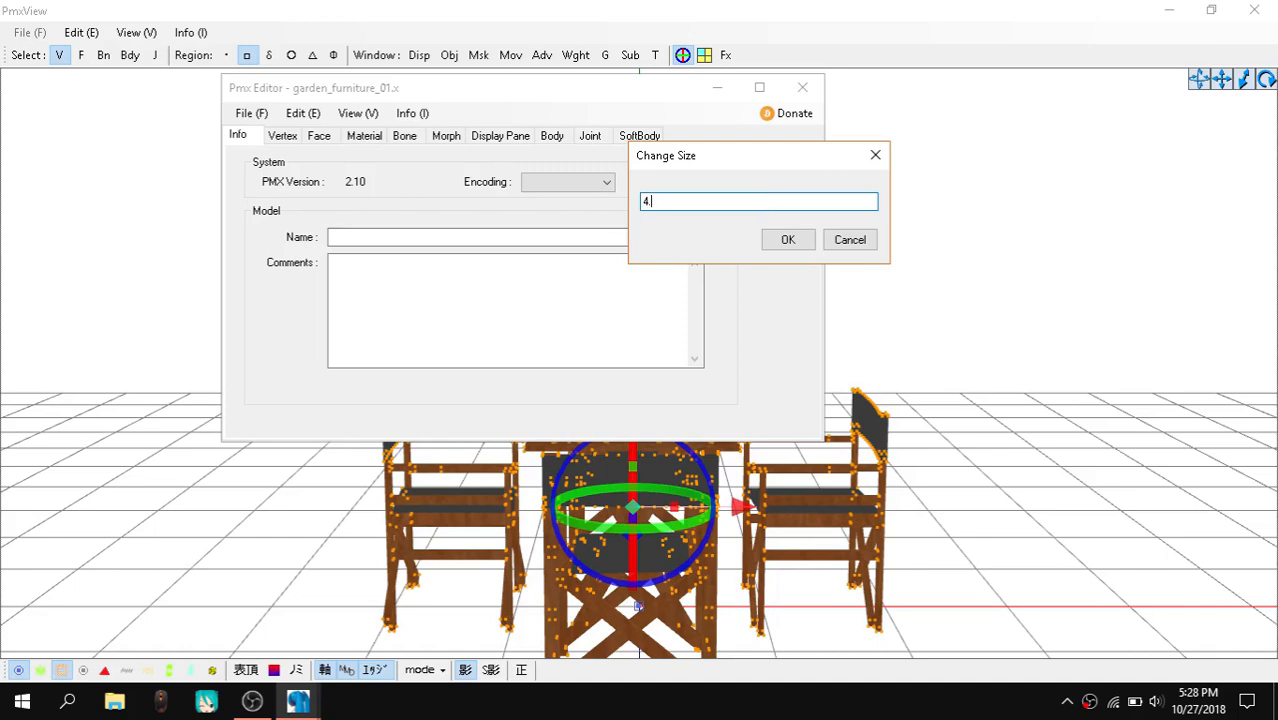
pyautogui.write('45')
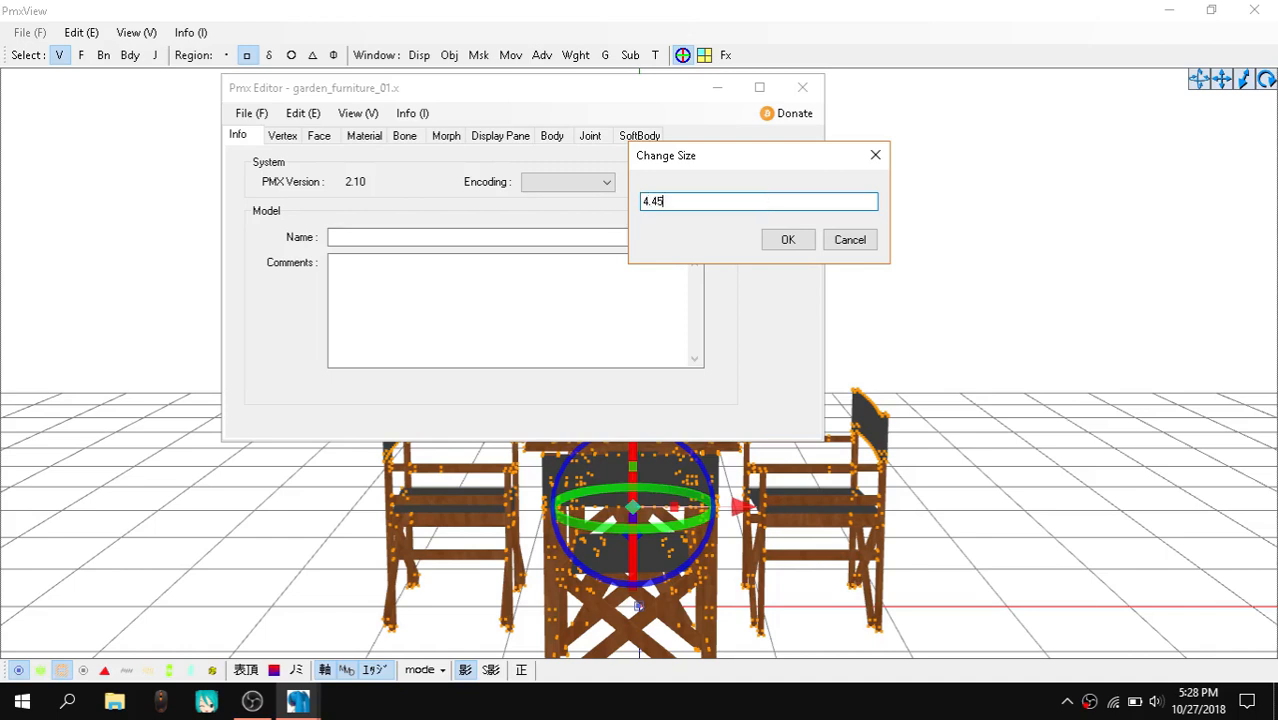
pyautogui.click(788, 239)
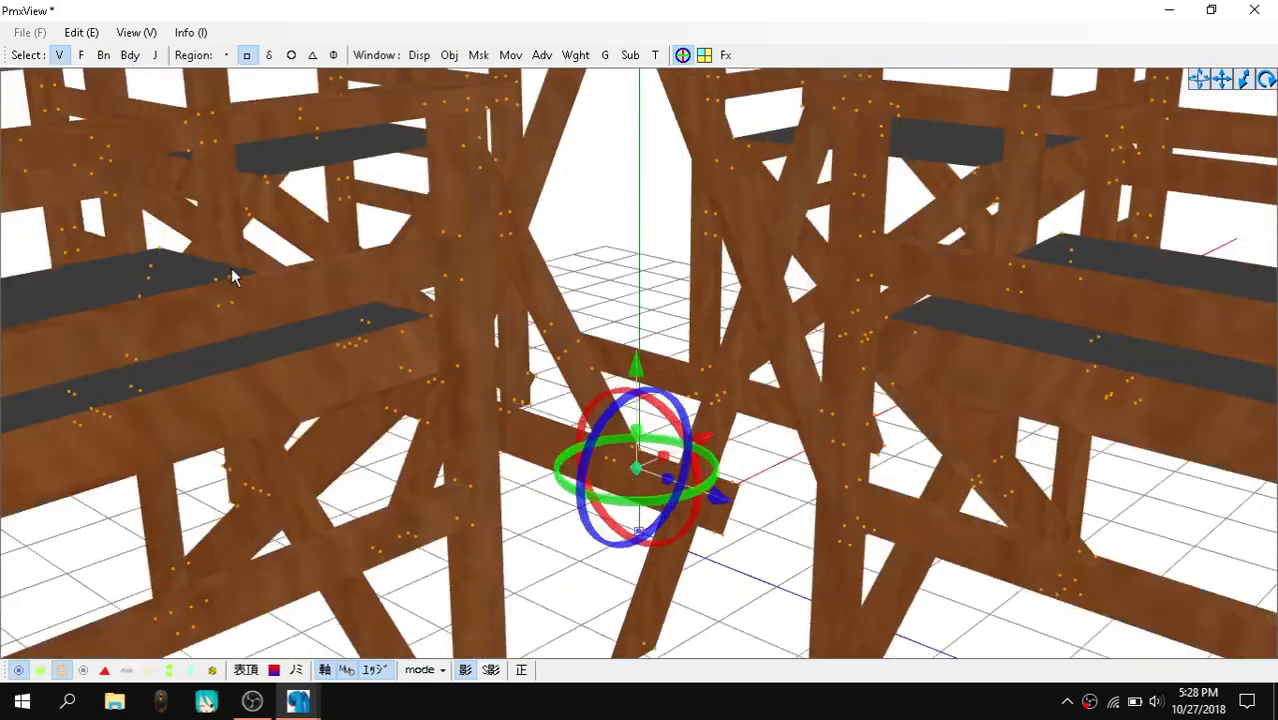
pyautogui.moveTo(230, 277); pyautogui.dragTo(530, 507)
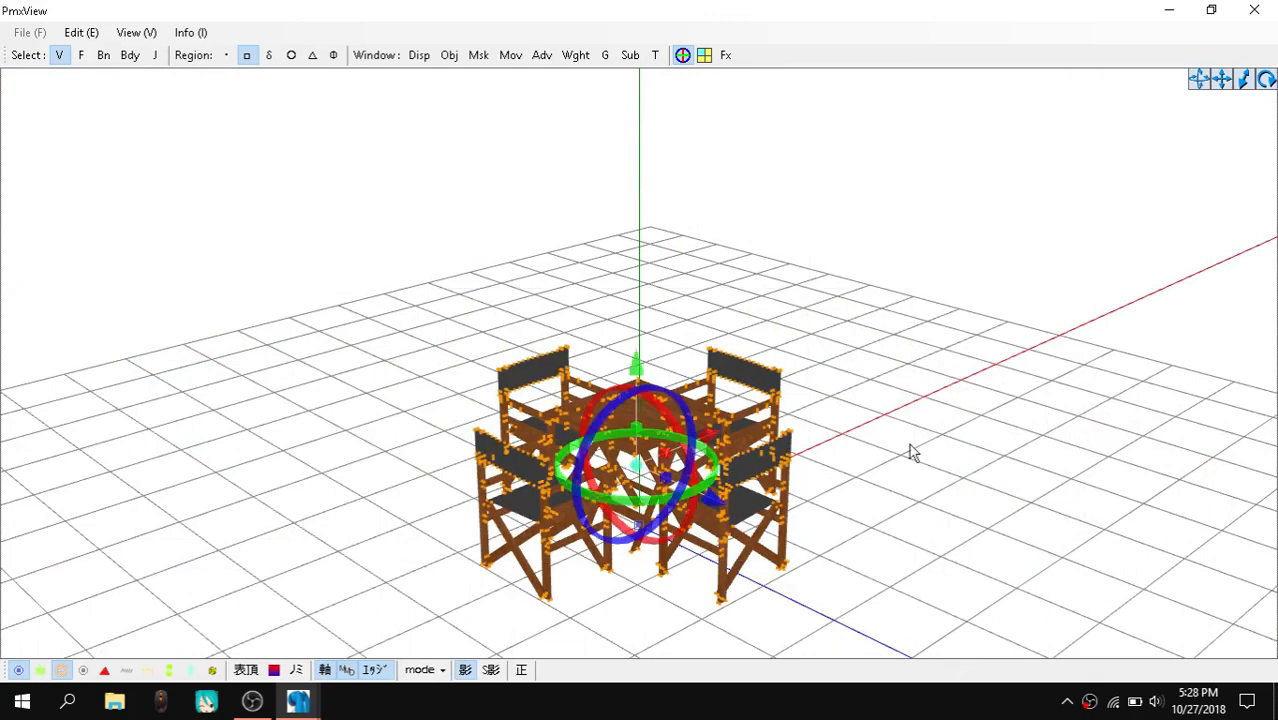
pyautogui.moveTo(590, 60)
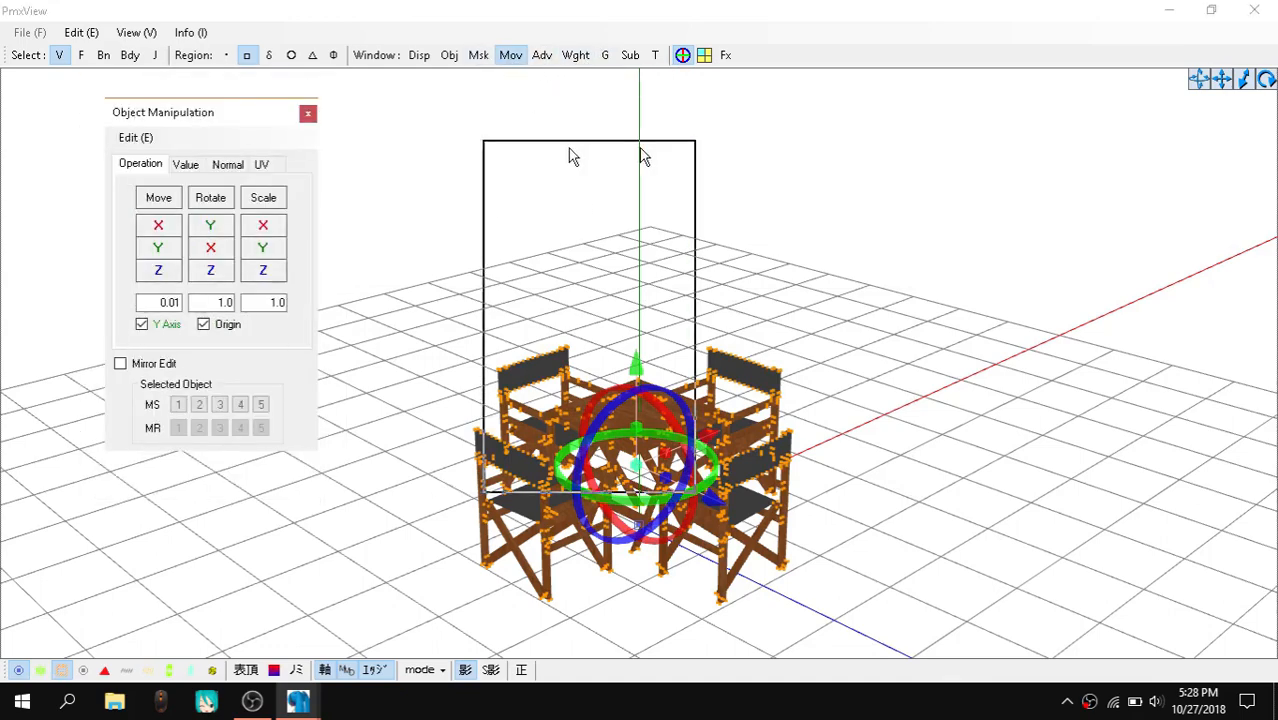
# Try the Scale X/Y/Z buttons, restore the furniture upright, and hide the vertex markers
pyautogui.moveTo(162, 112); pyautogui.dragTo(898, 132)
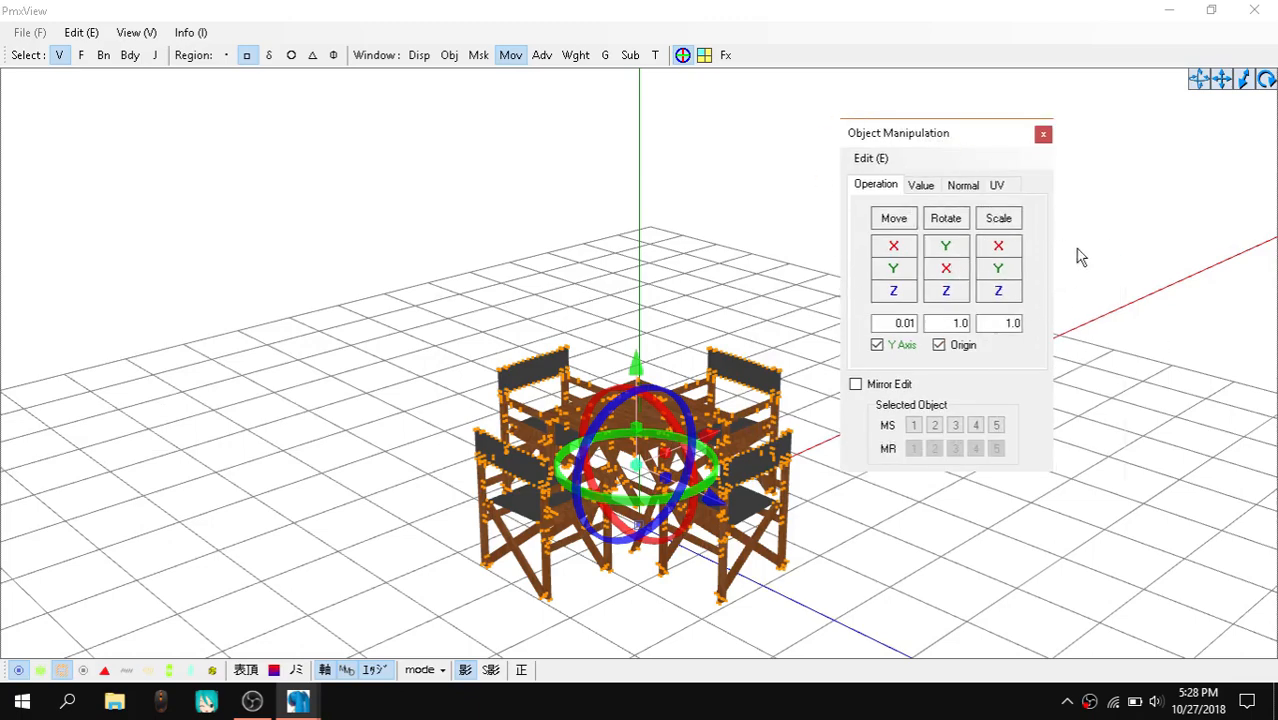
pyautogui.click(998, 245)
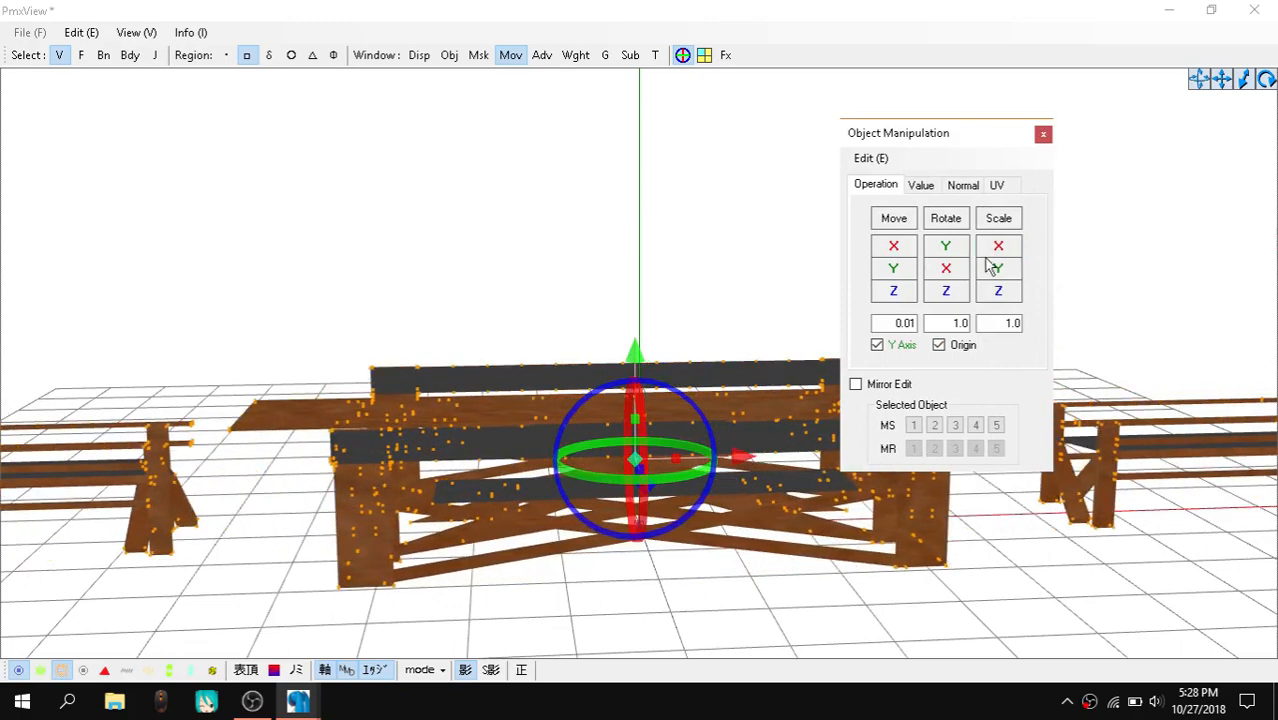
pyautogui.click(997, 268)
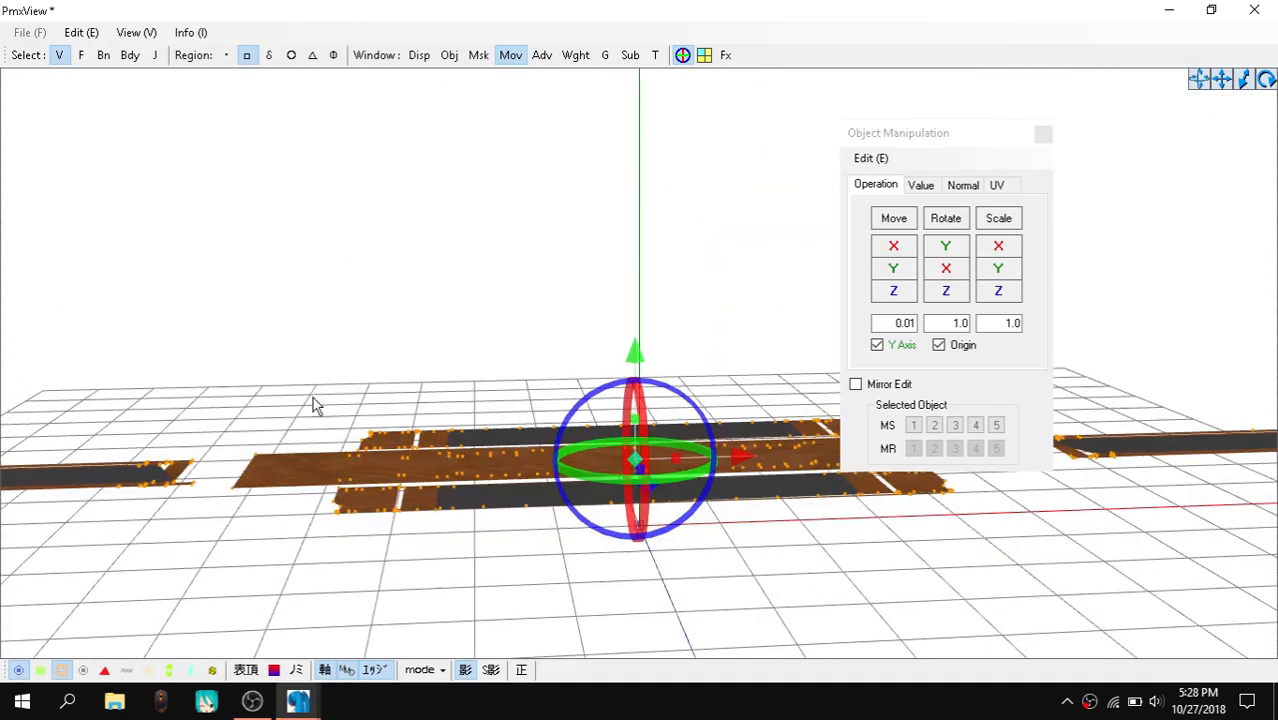
pyautogui.click(997, 290)
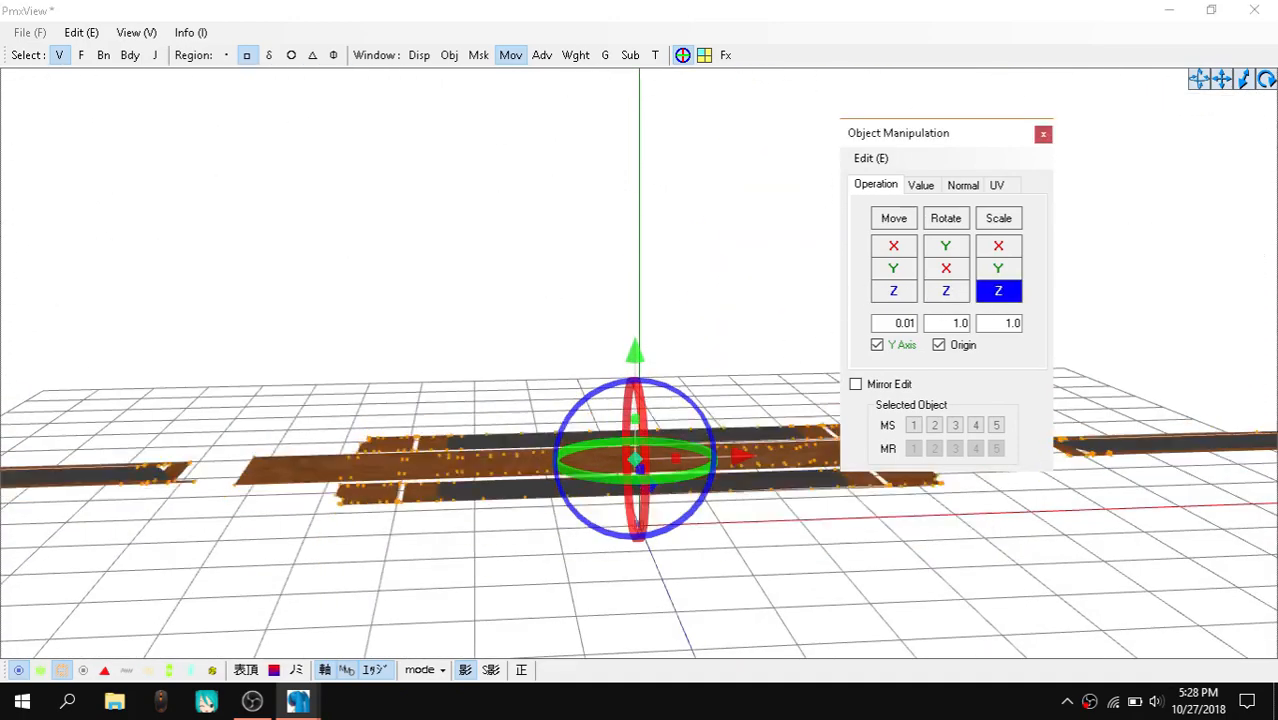
pyautogui.click(998, 290)
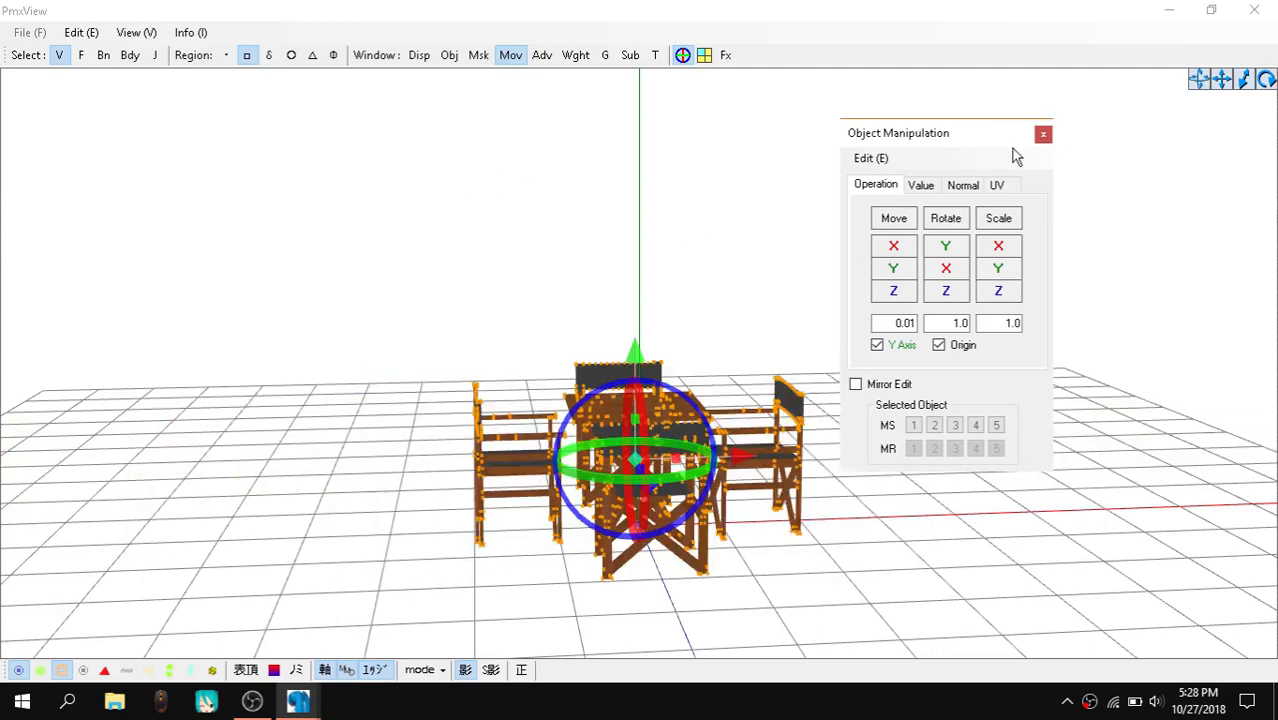
pyautogui.moveTo(1007, 225)
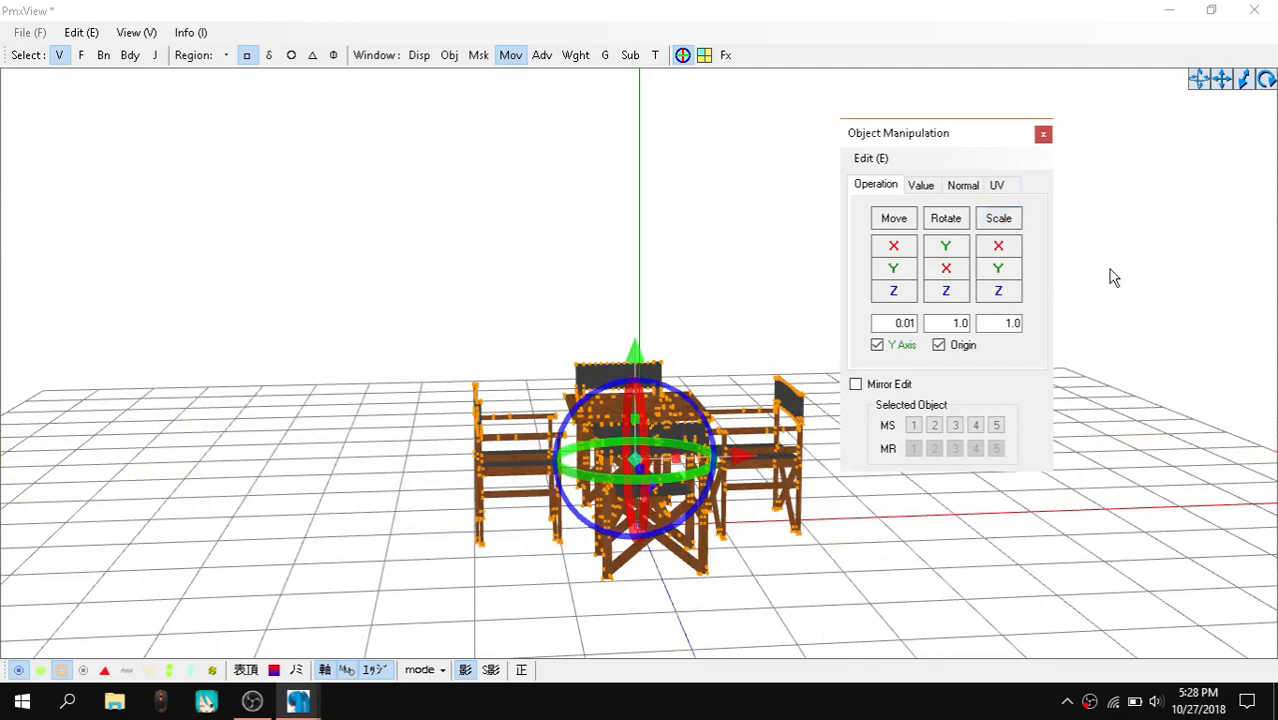
pyautogui.click(997, 218)
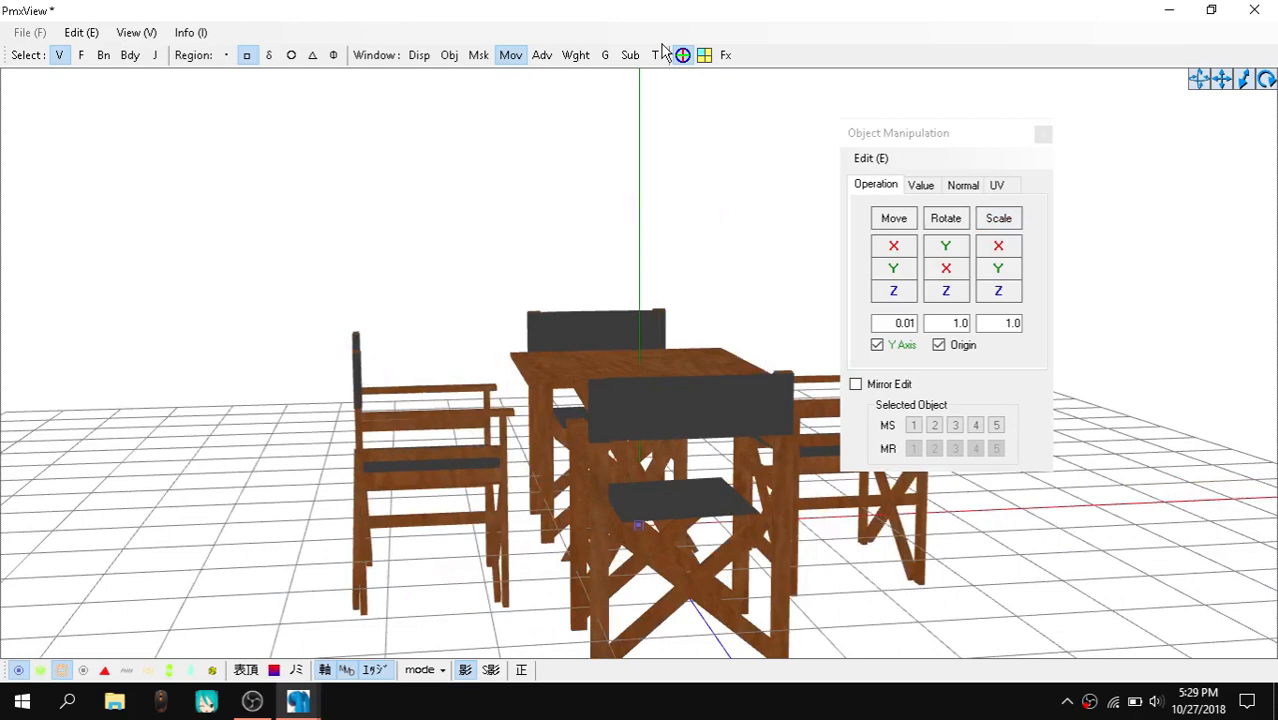
# Close the transform view and save the model over garden_furniture_01.x, confirming the replacement
pyautogui.click(657, 55)
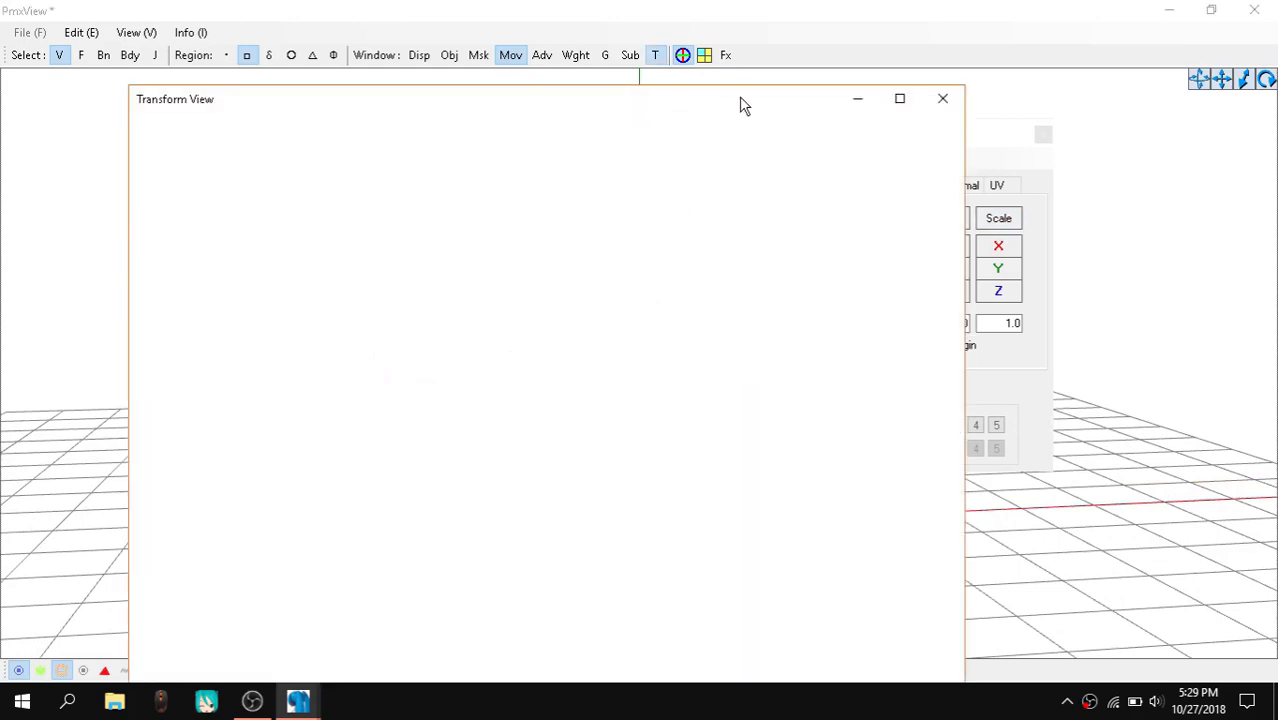
pyautogui.click(898, 98)
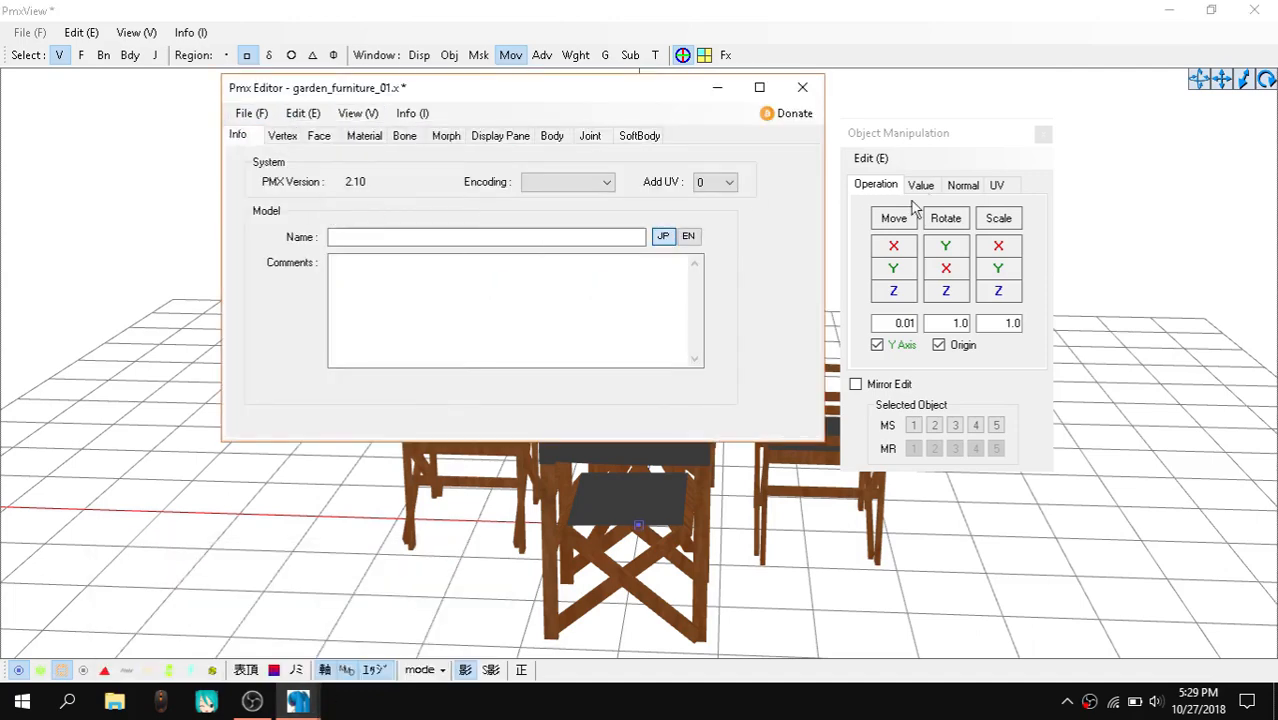
pyautogui.moveTo(775, 400)
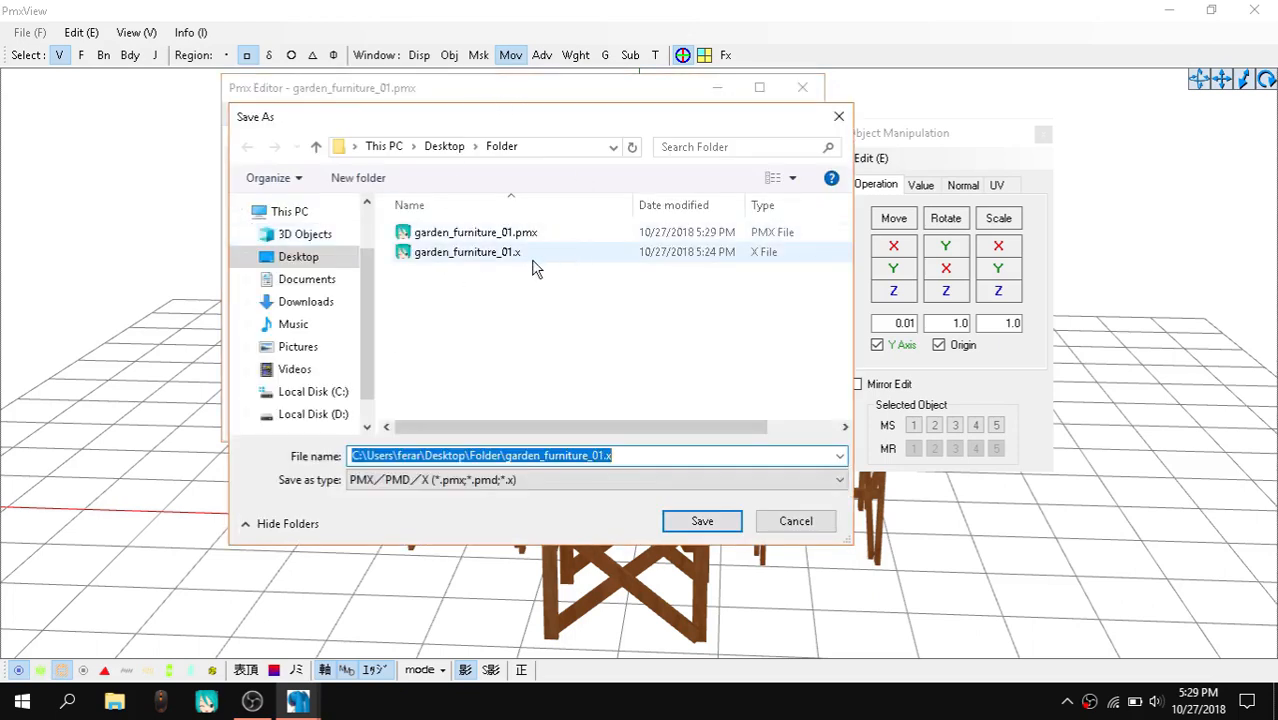
pyautogui.click(702, 521)
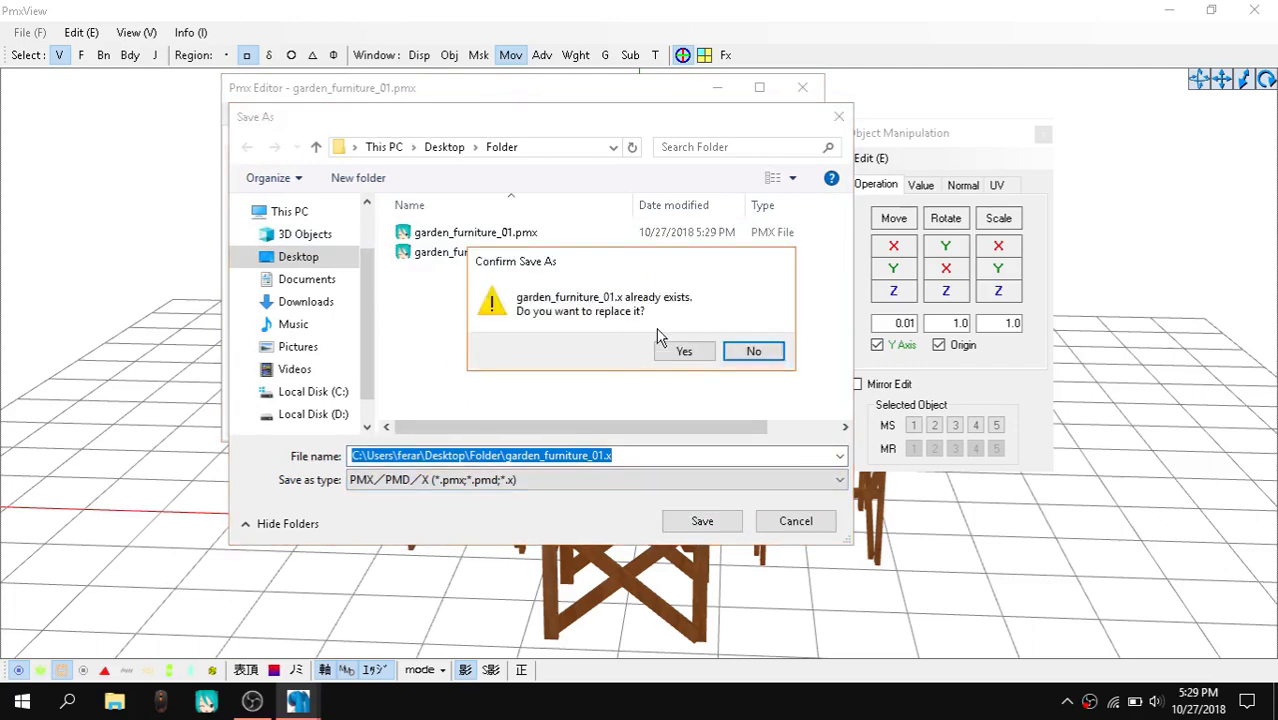
pyautogui.click(684, 351)
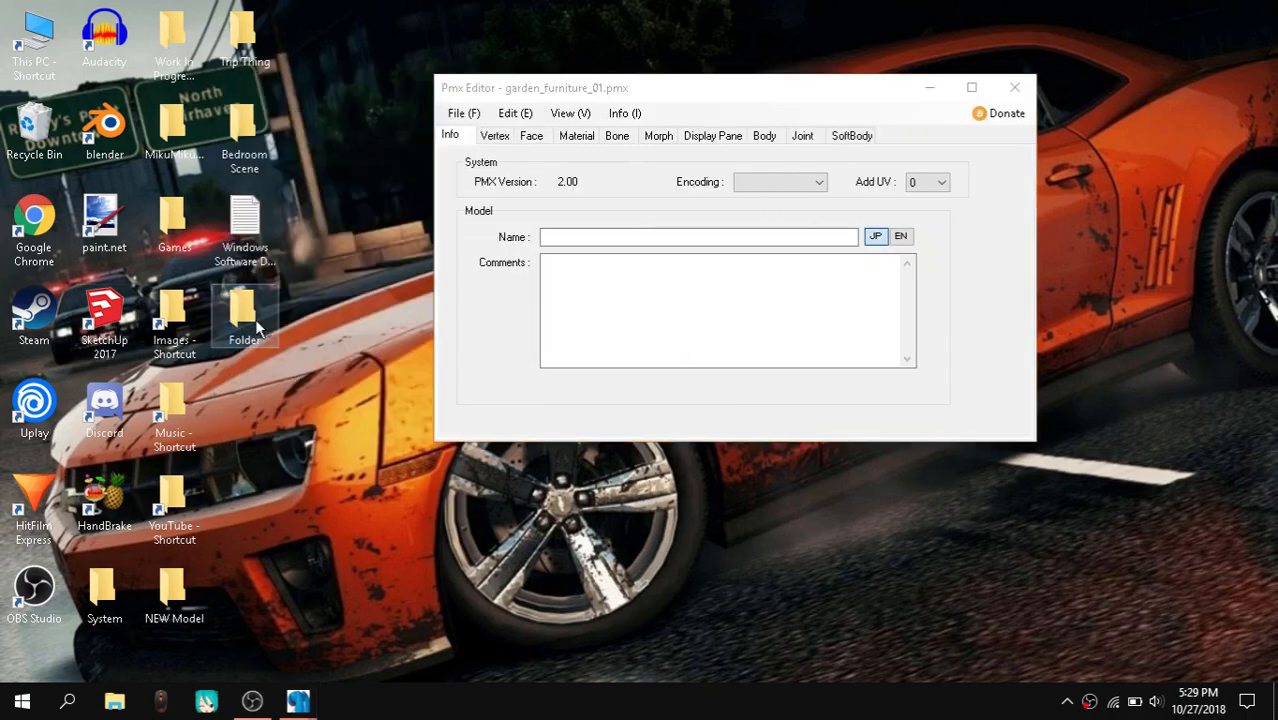
# Open the furniture folder from the desktop and highlight garden_furniture_01.x
pyautogui.doubleClick(244, 315)
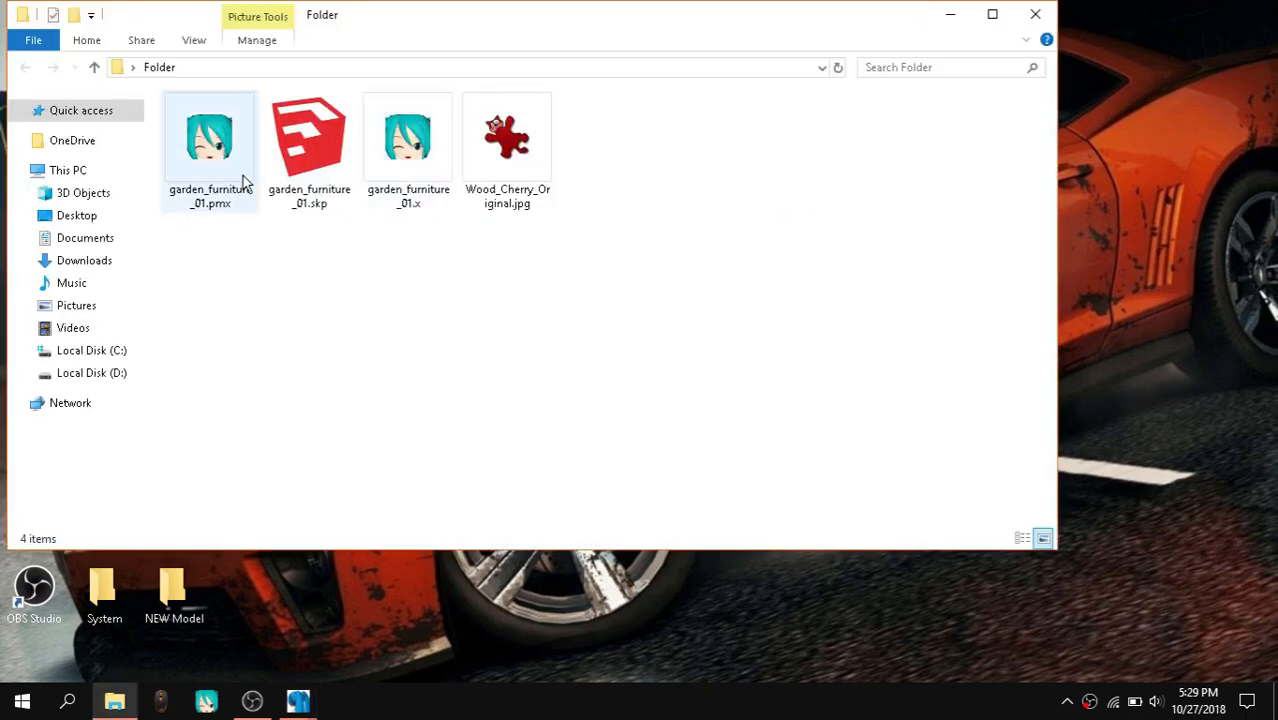
pyautogui.click(408, 137)
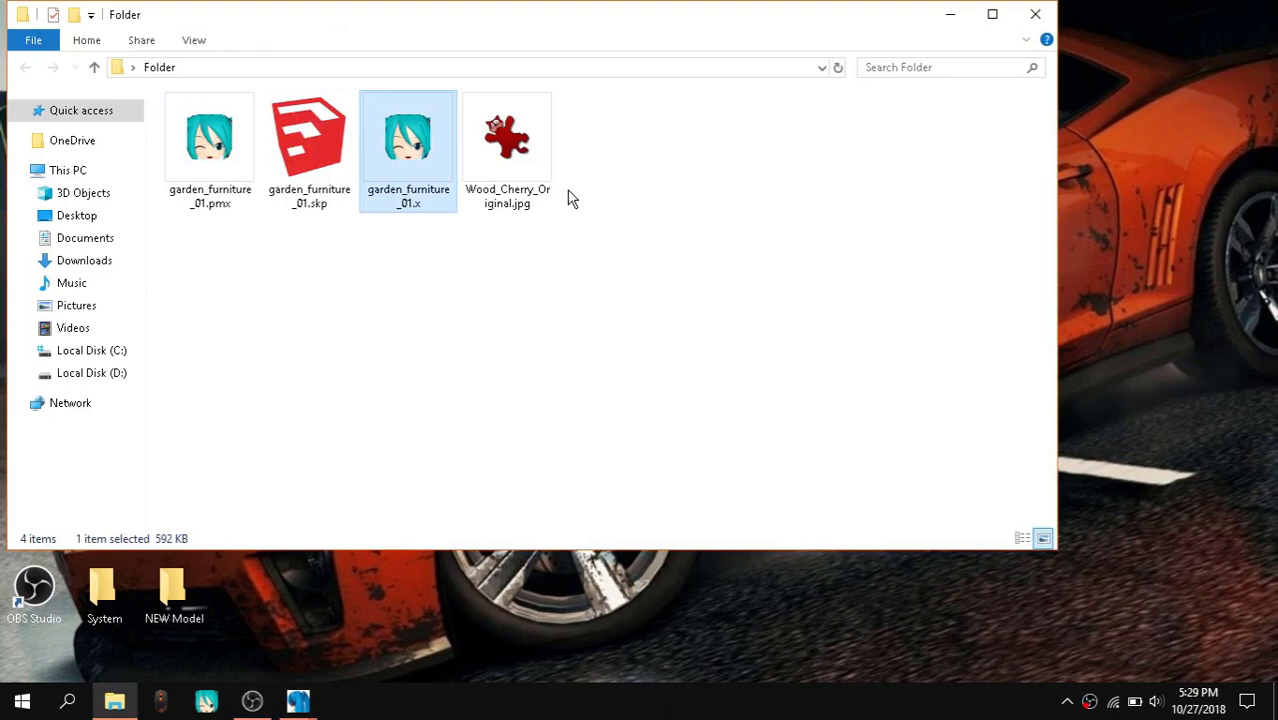
pyautogui.moveTo(833, 60)
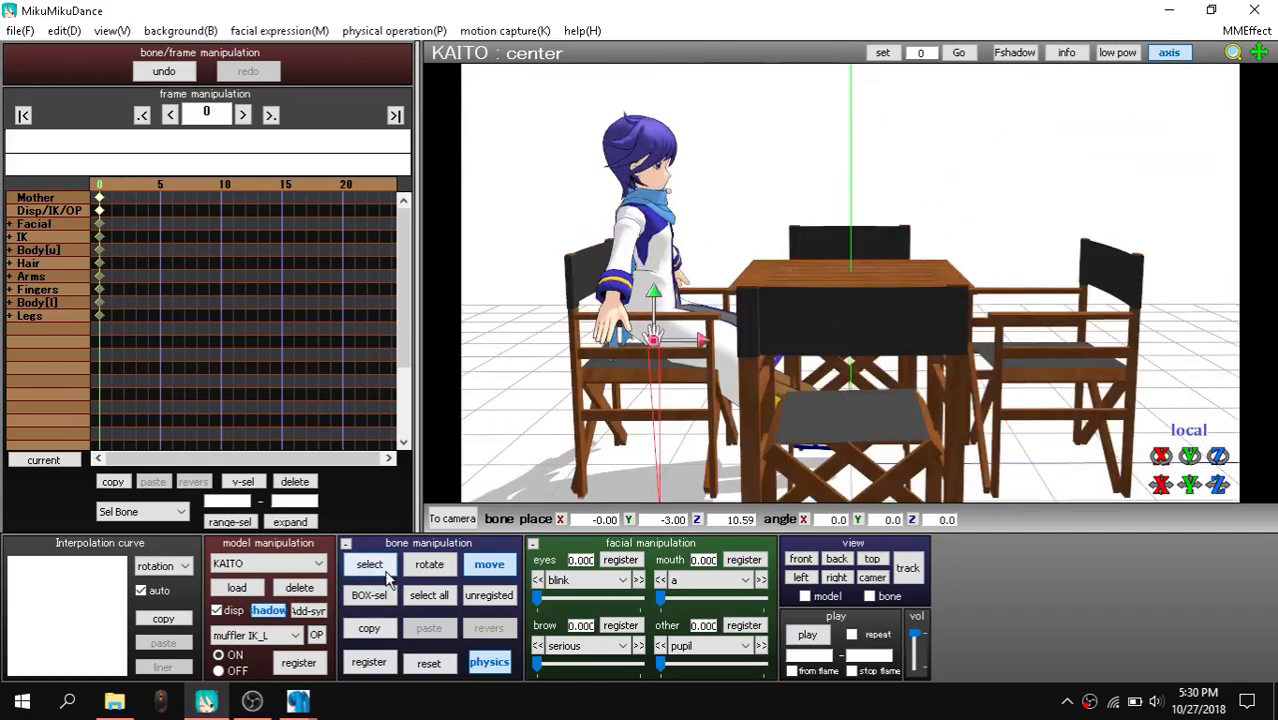
# Pose KAITO's left and right leg IK bones onto a chair, then orbit behind him
pyautogui.click(369, 564)
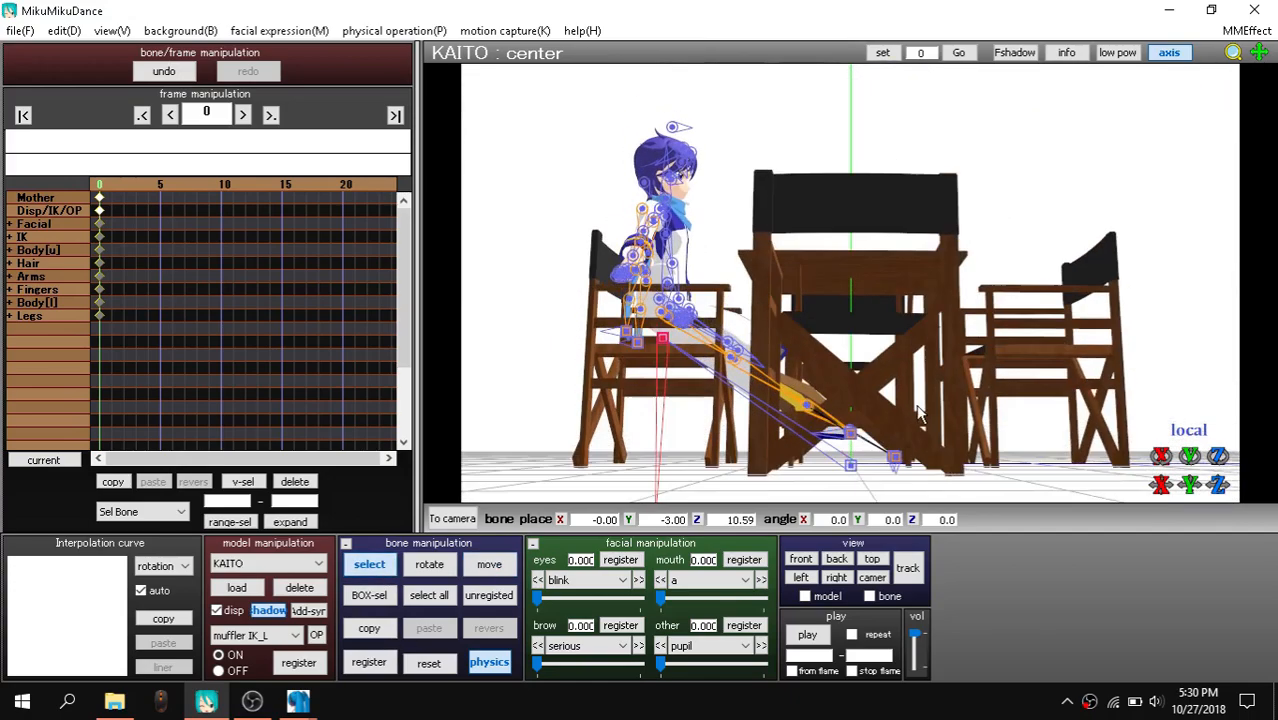
pyautogui.click(850, 435)
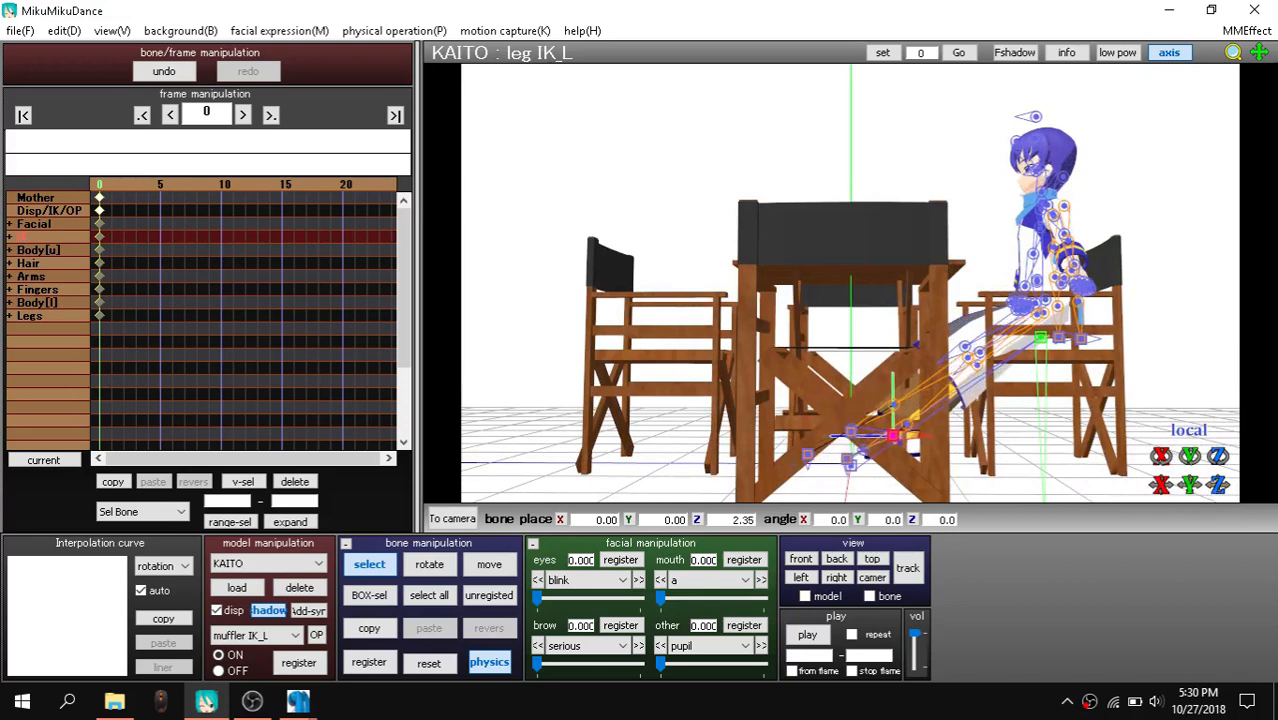
pyautogui.click(370, 662)
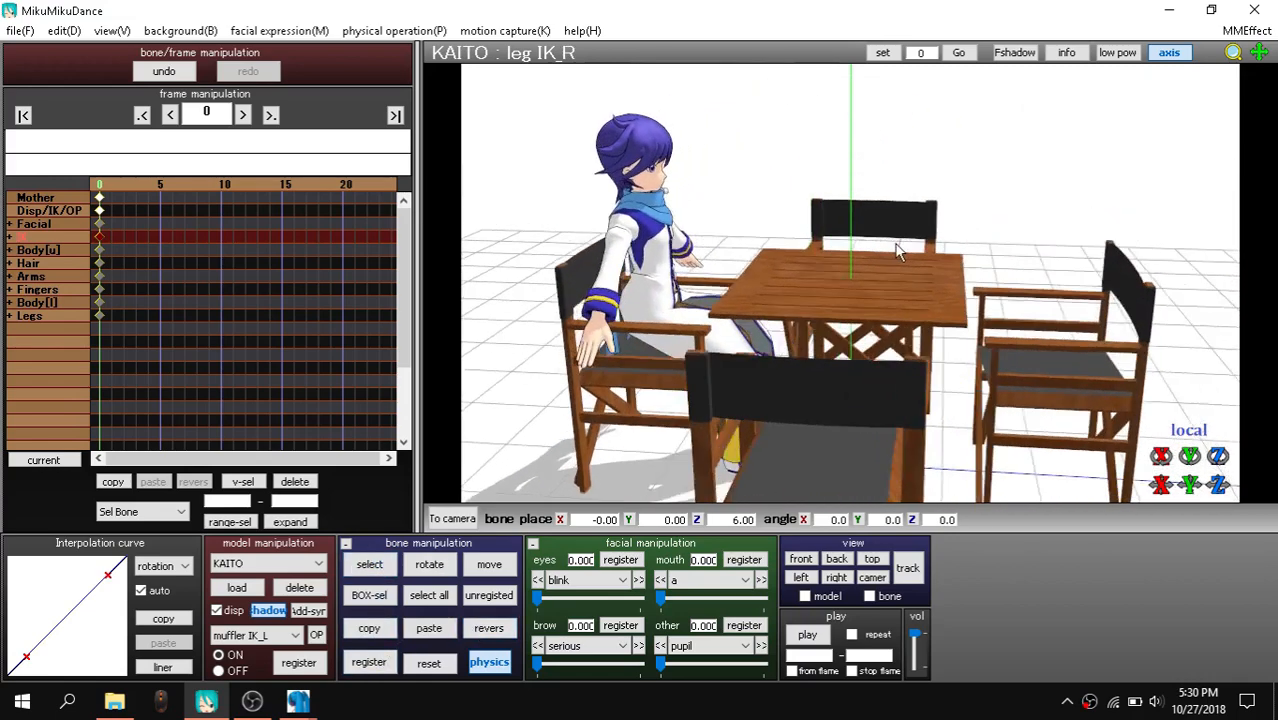
pyautogui.moveTo(895, 250); pyautogui.dragTo(740, 430)
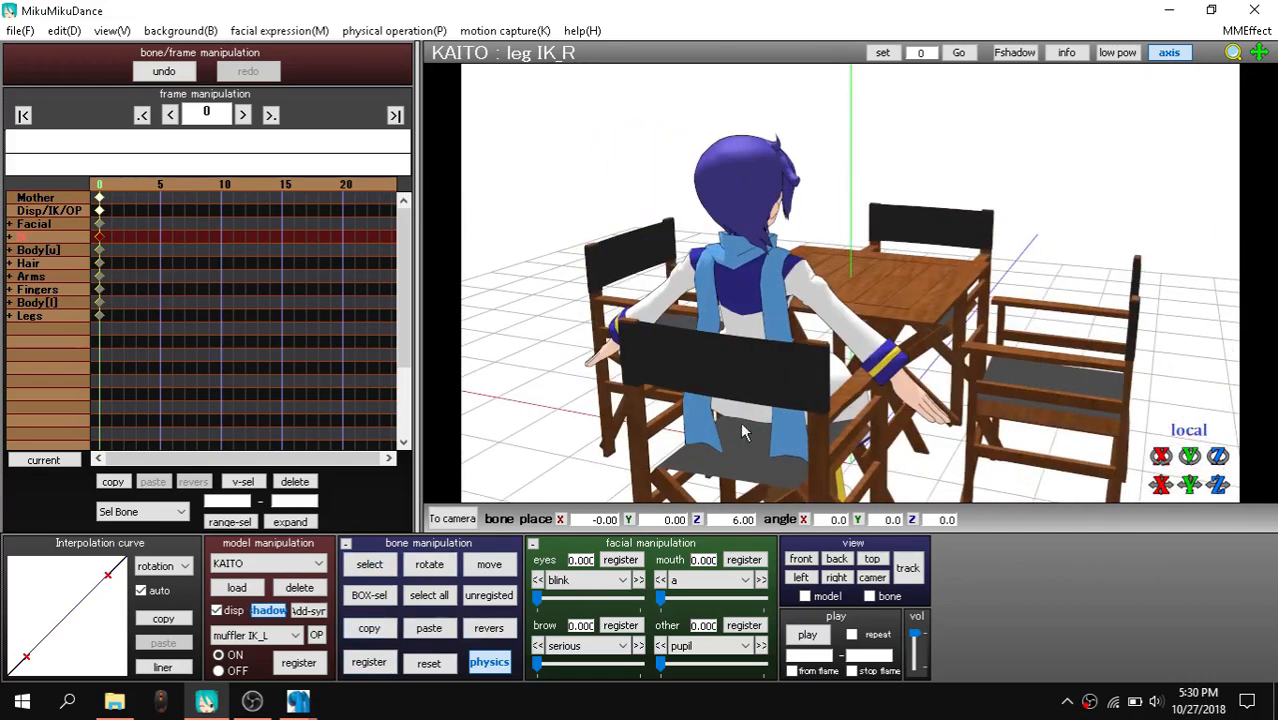
pyautogui.moveTo(745, 430); pyautogui.dragTo(905, 167)
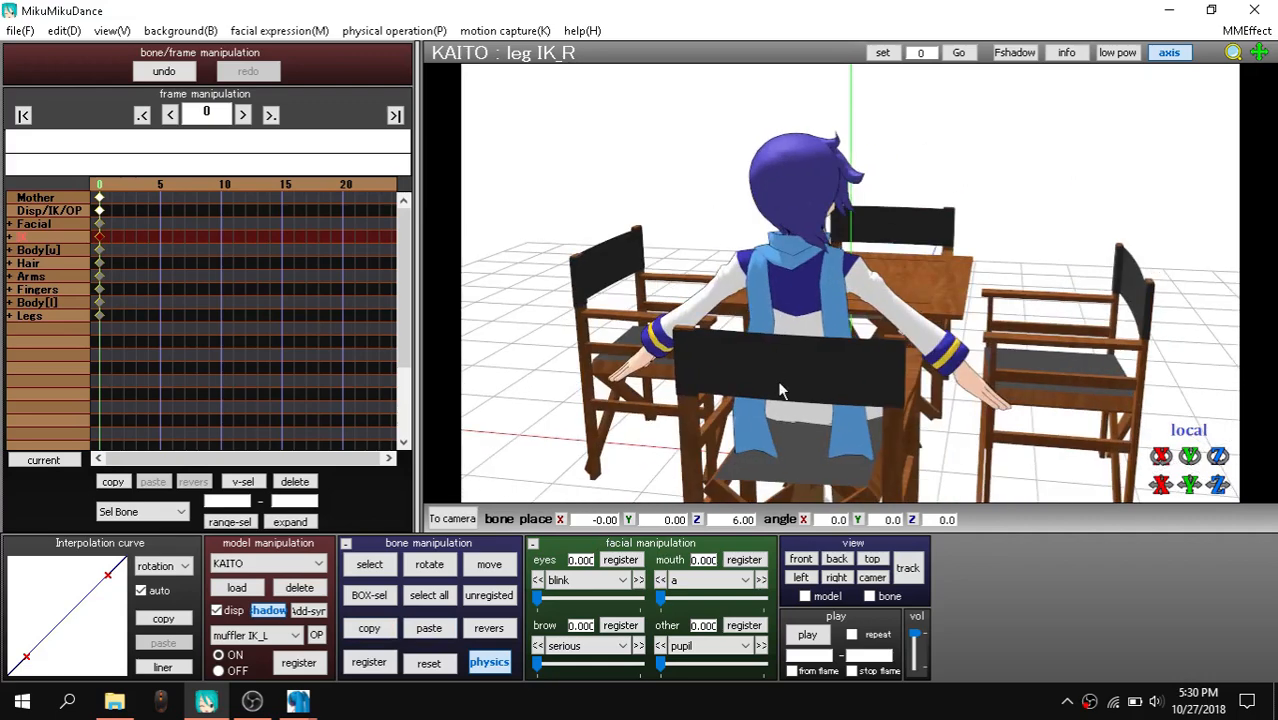
pyautogui.moveTo(822, 138)
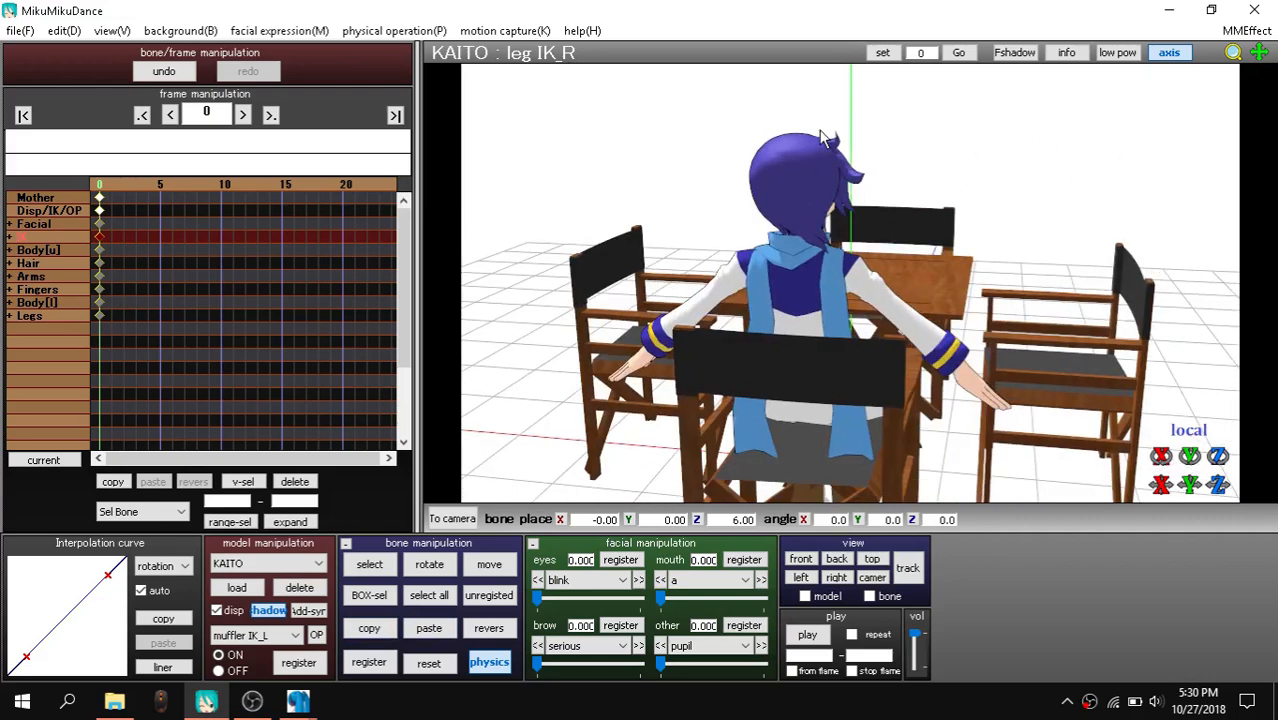
pyautogui.moveTo(297, 700)
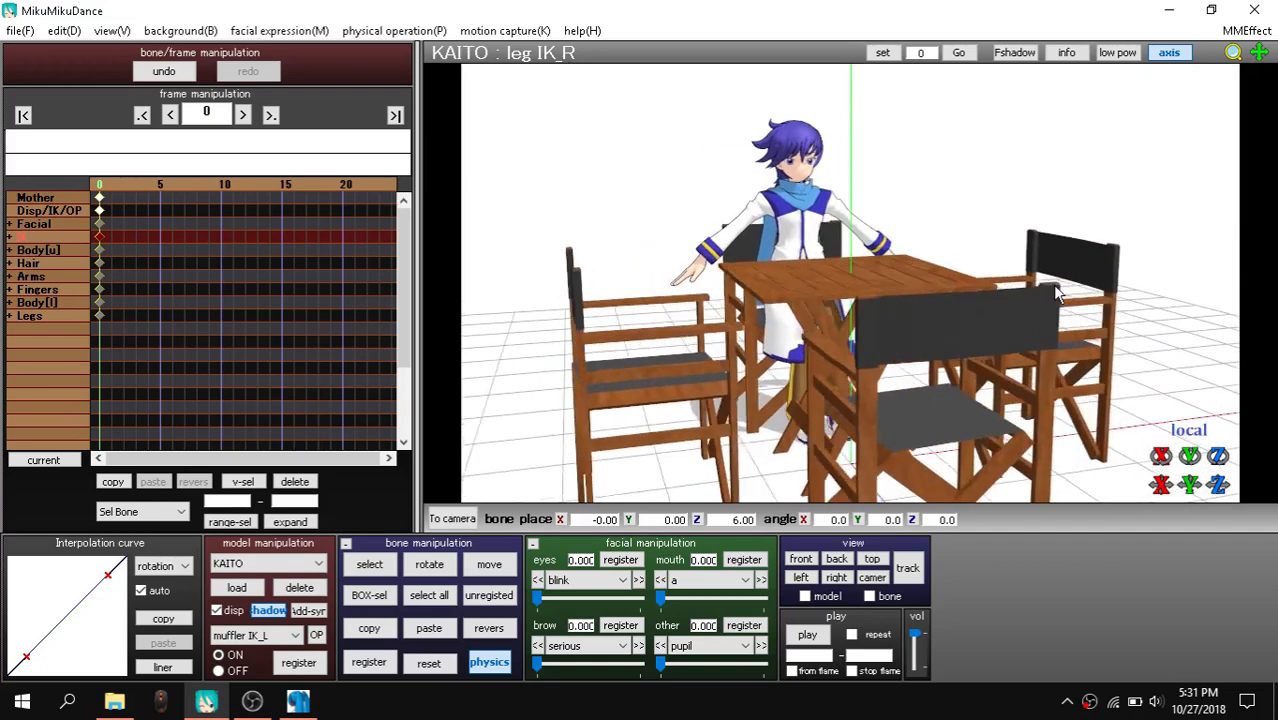
pyautogui.moveTo(1060, 292); pyautogui.dragTo(1010, 320)
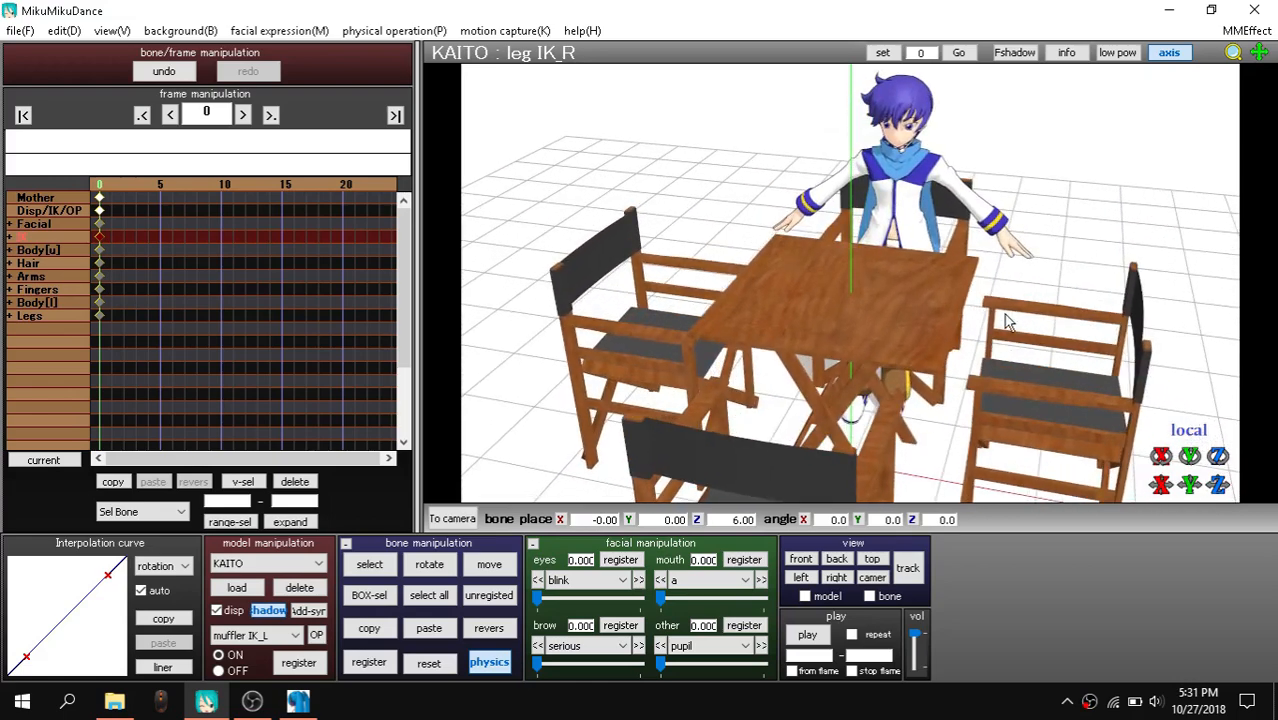